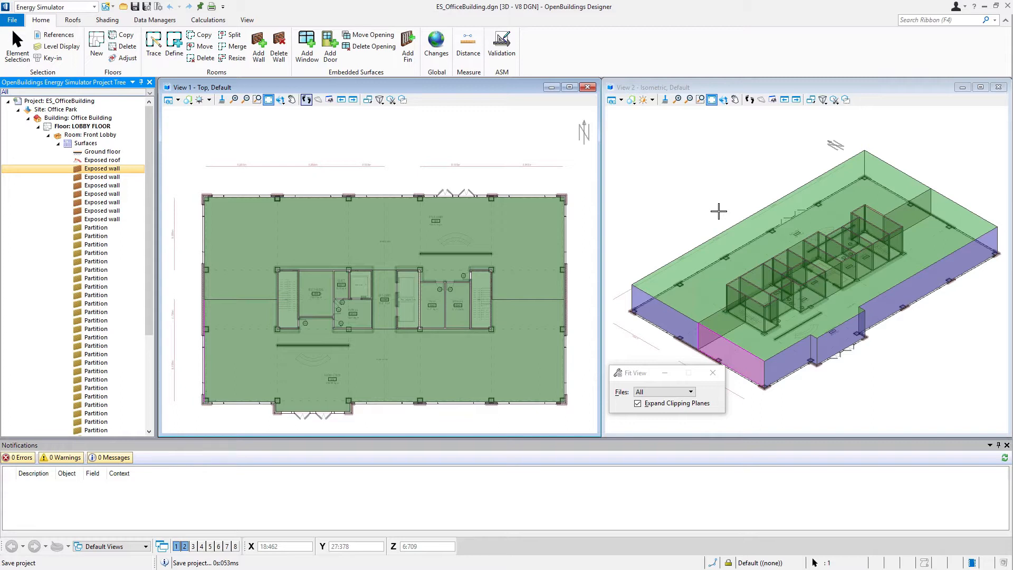
mouse_move(748, 221)
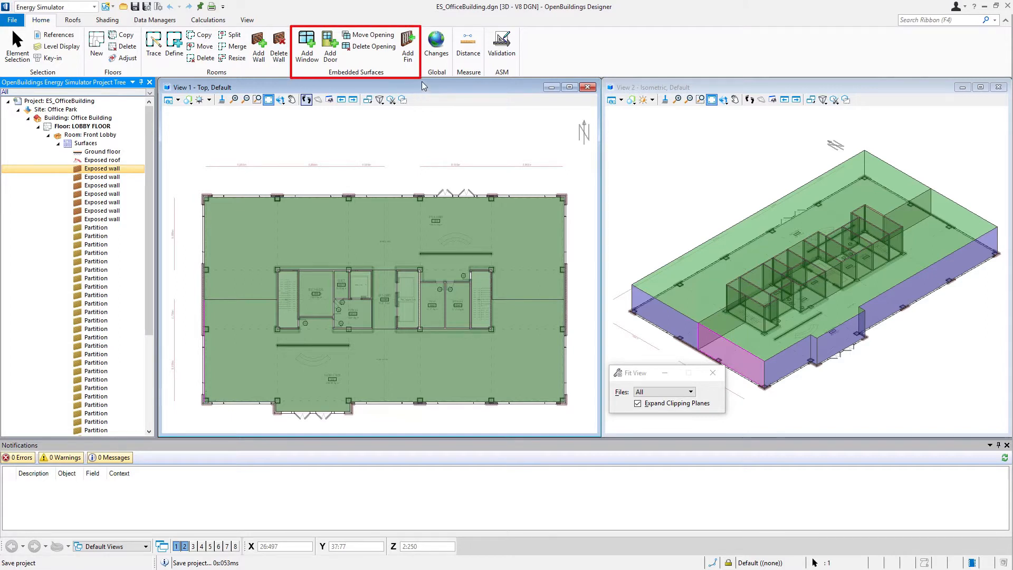
mouse_move(390, 97)
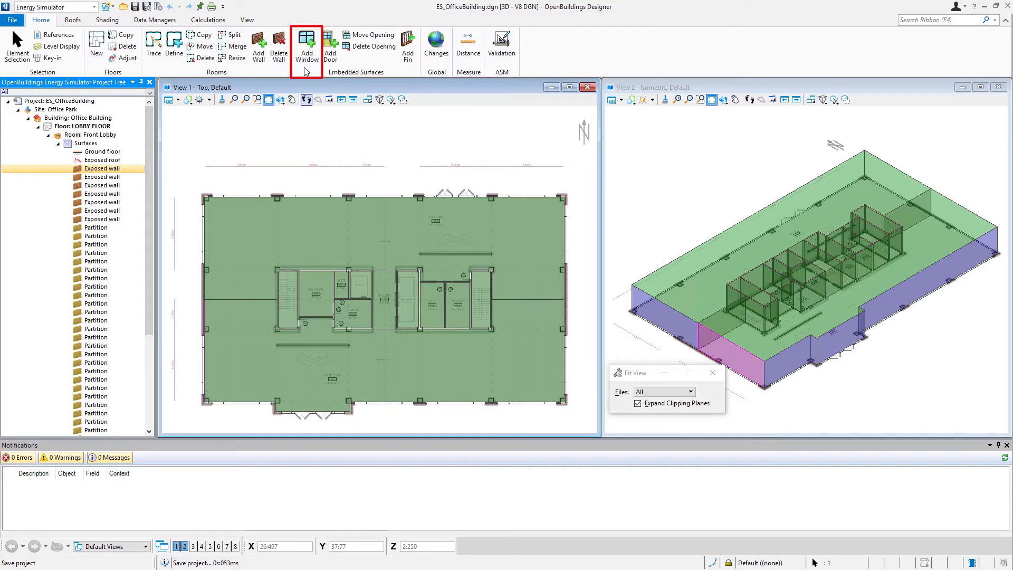
mouse_move(307, 46)
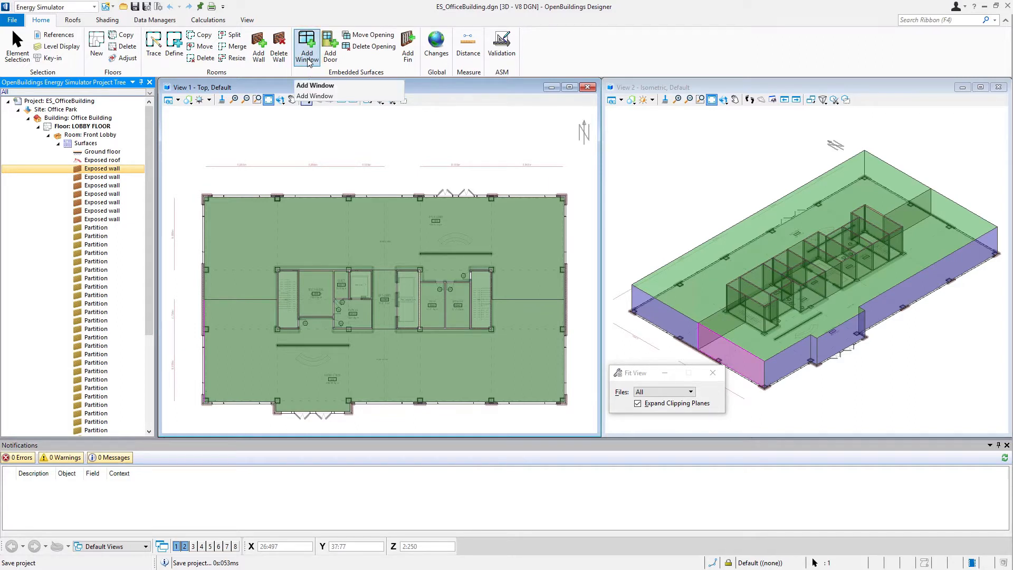
Step: Start Add Window with Optifloat clear 6mm / no blind glazing, 2.400 m height and 0.600 m sill
left_click(306, 46)
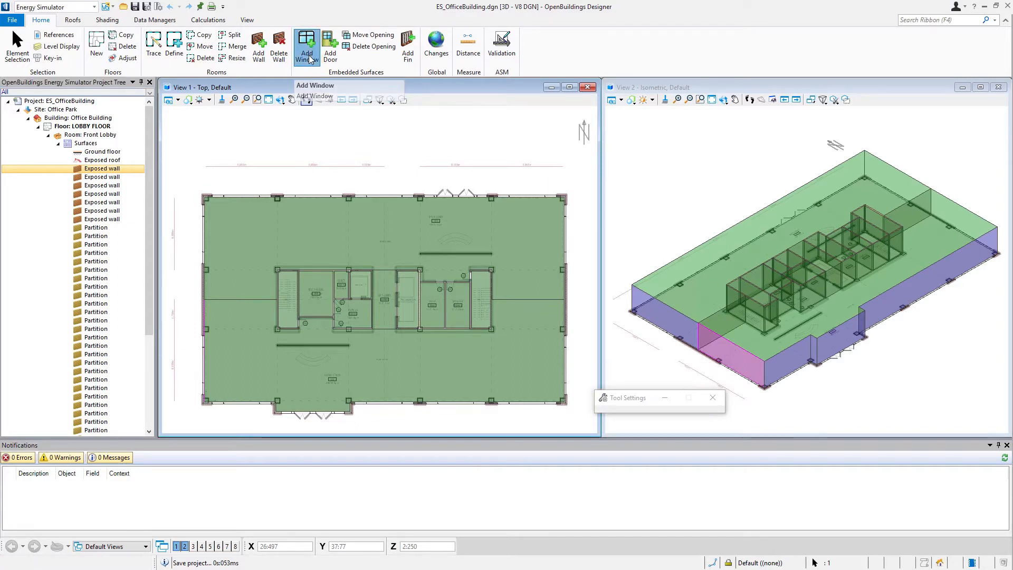
left_click(306, 45)
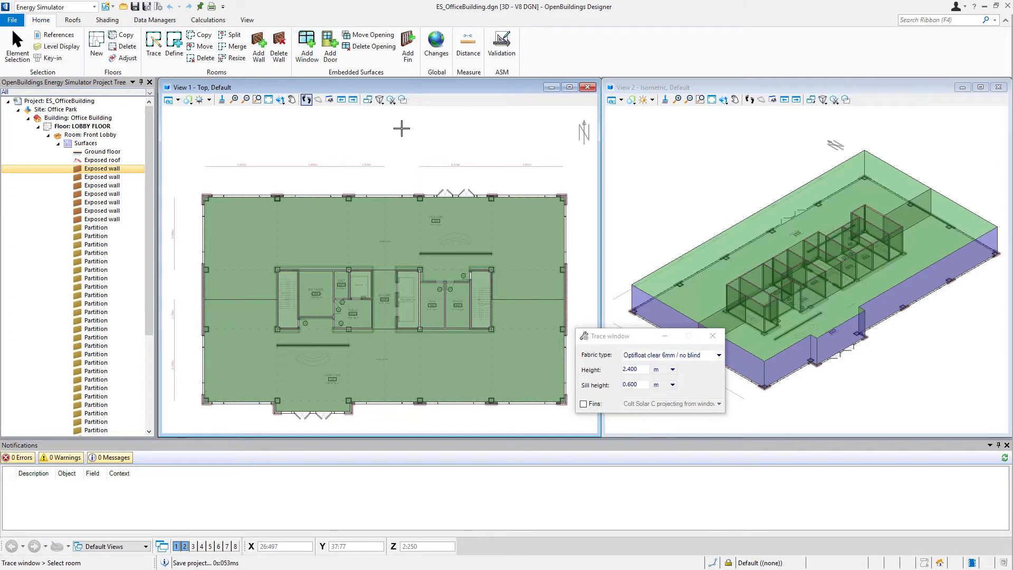
mouse_move(694, 428)
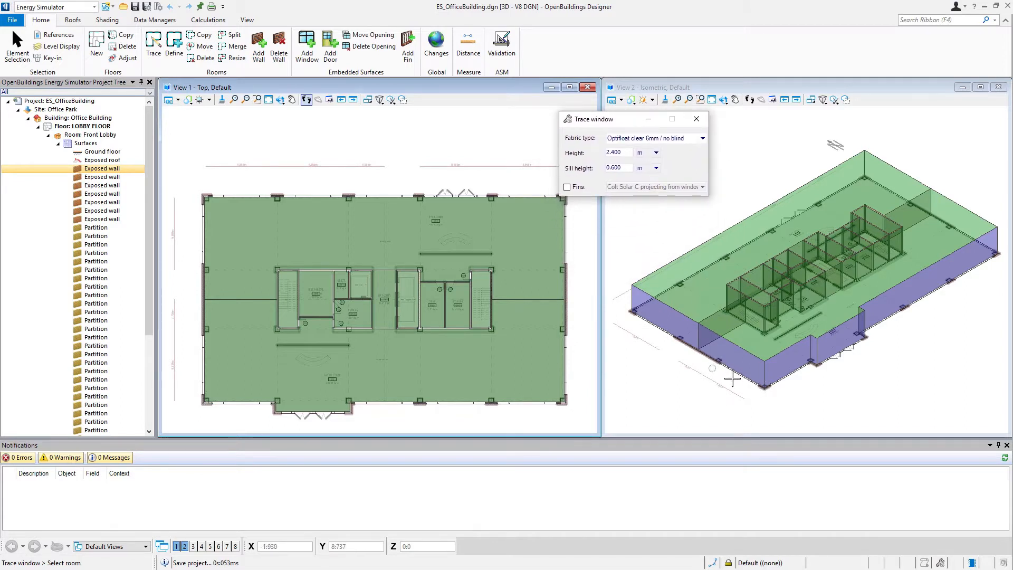
mouse_move(733, 380)
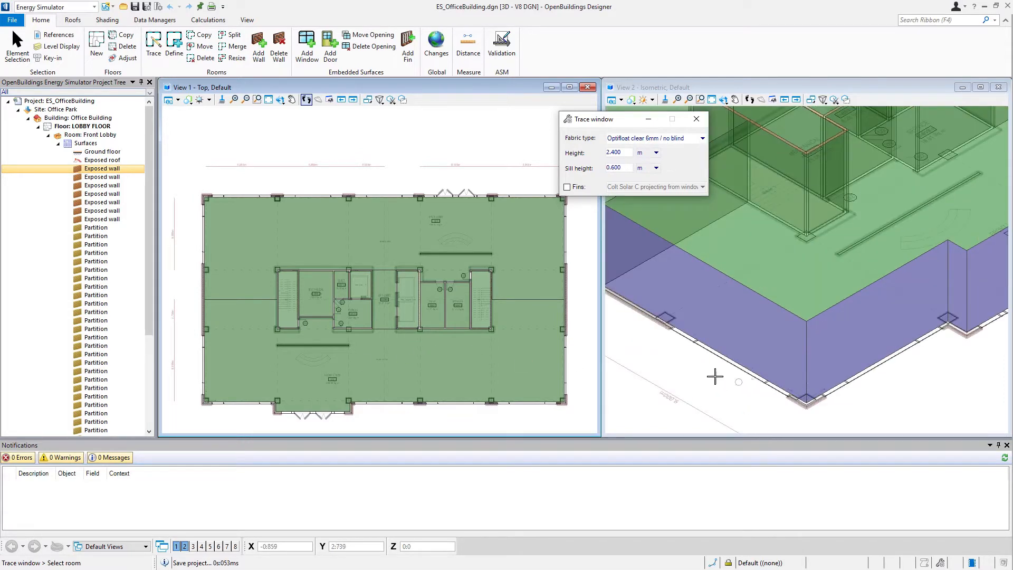
mouse_move(711, 374)
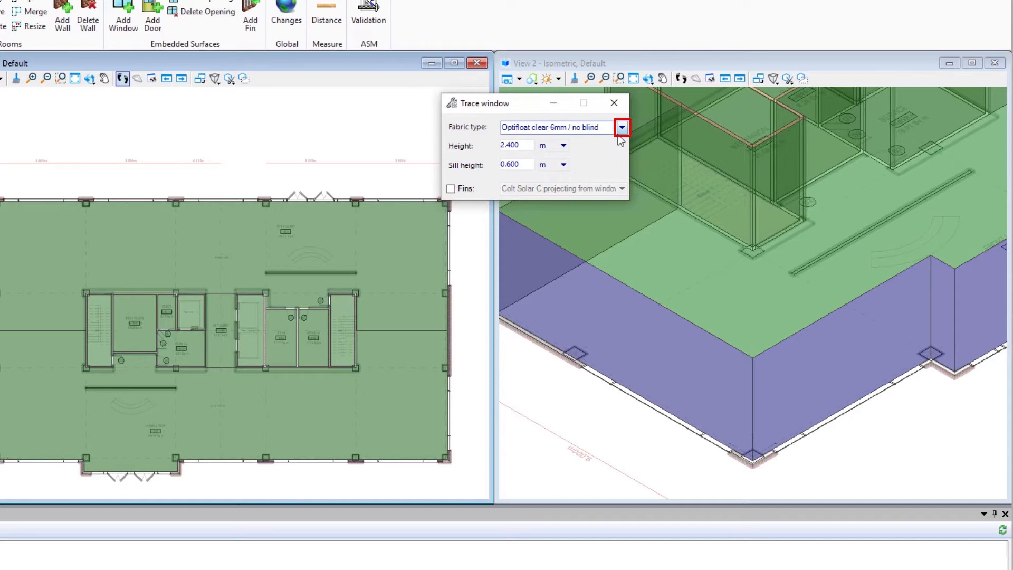
mouse_move(621, 128)
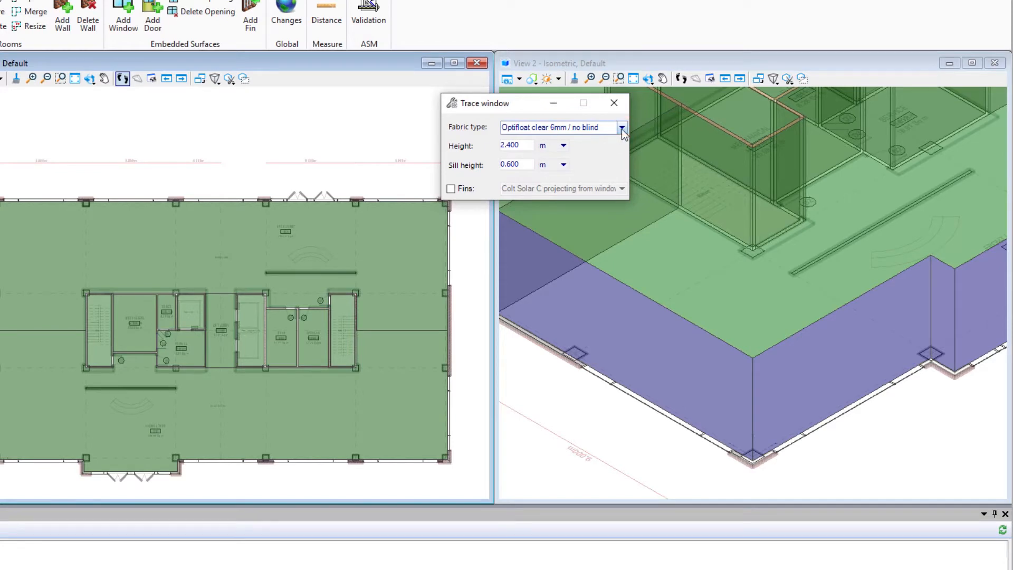
left_click(620, 128)
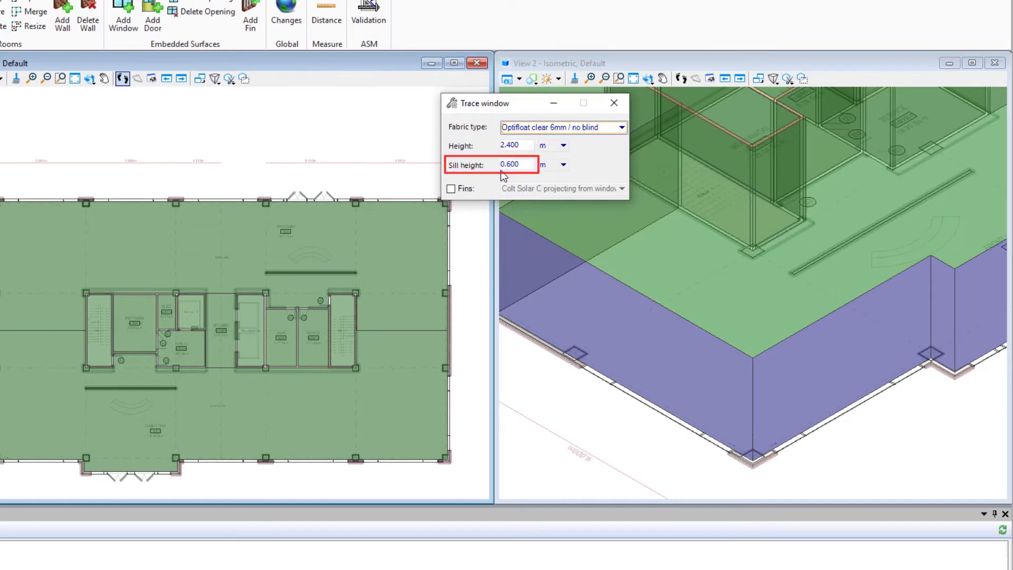
left_click(517, 165)
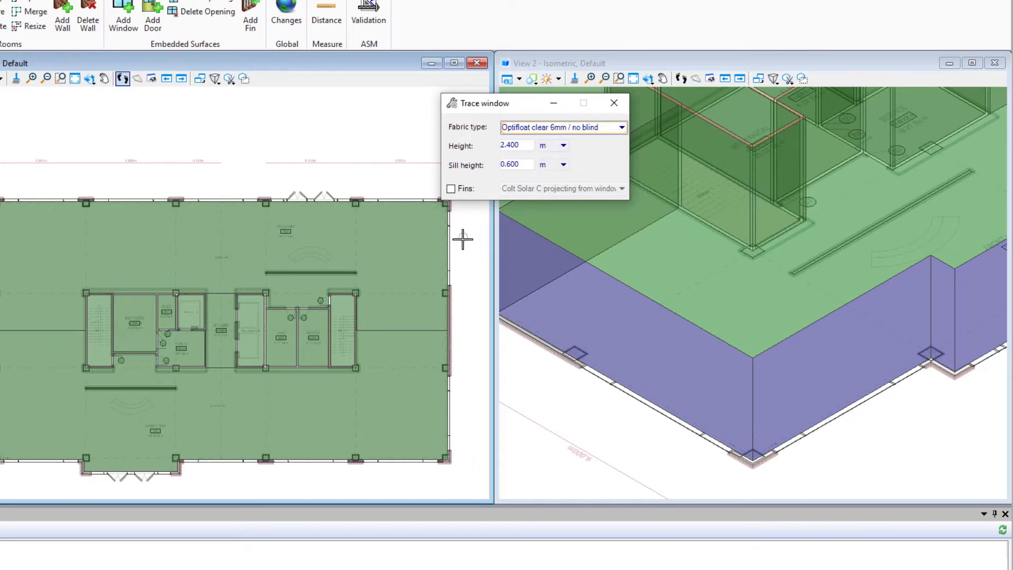
mouse_move(484, 197)
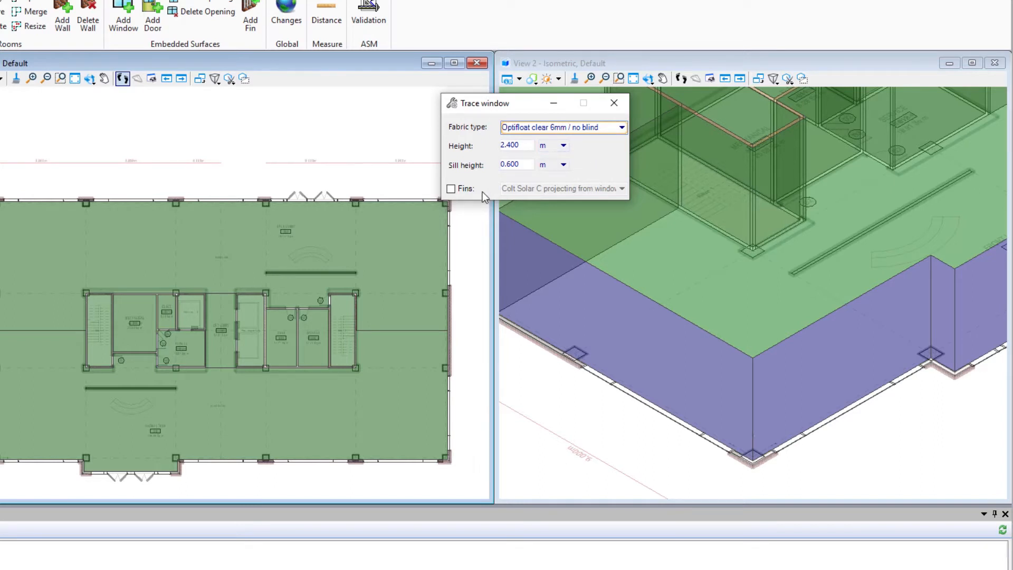
mouse_move(468, 241)
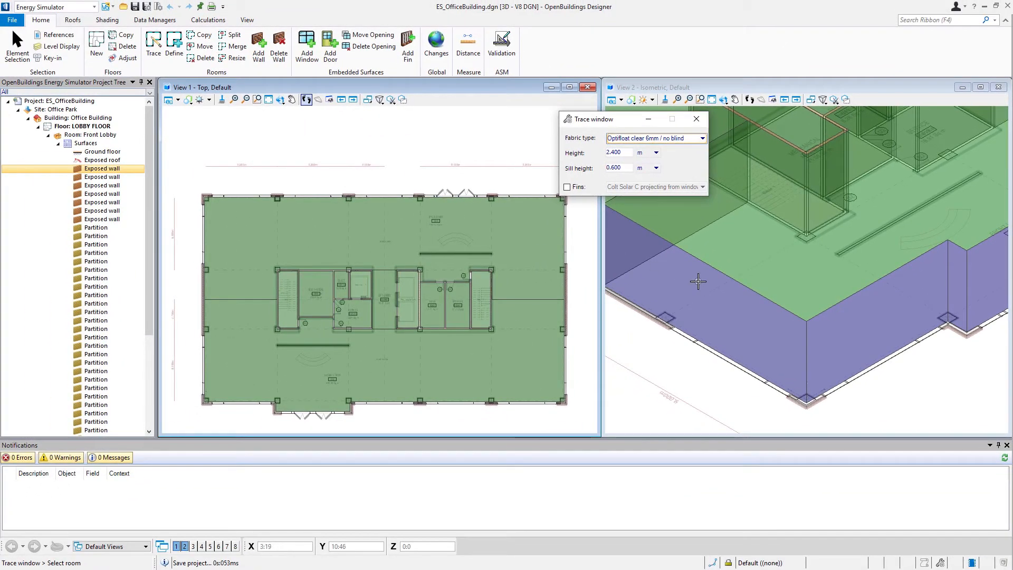
mouse_move(737, 281)
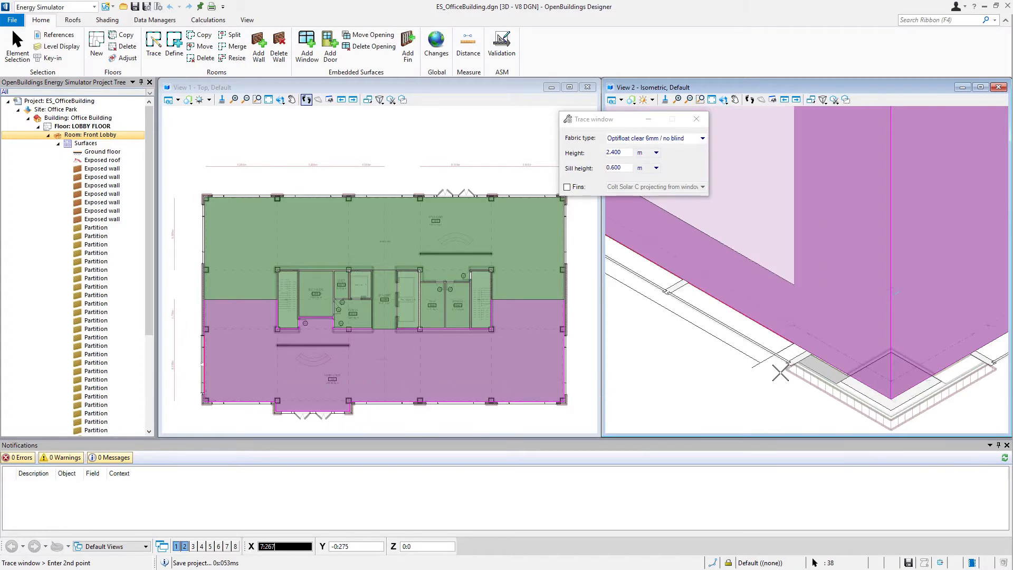
mouse_move(785, 367)
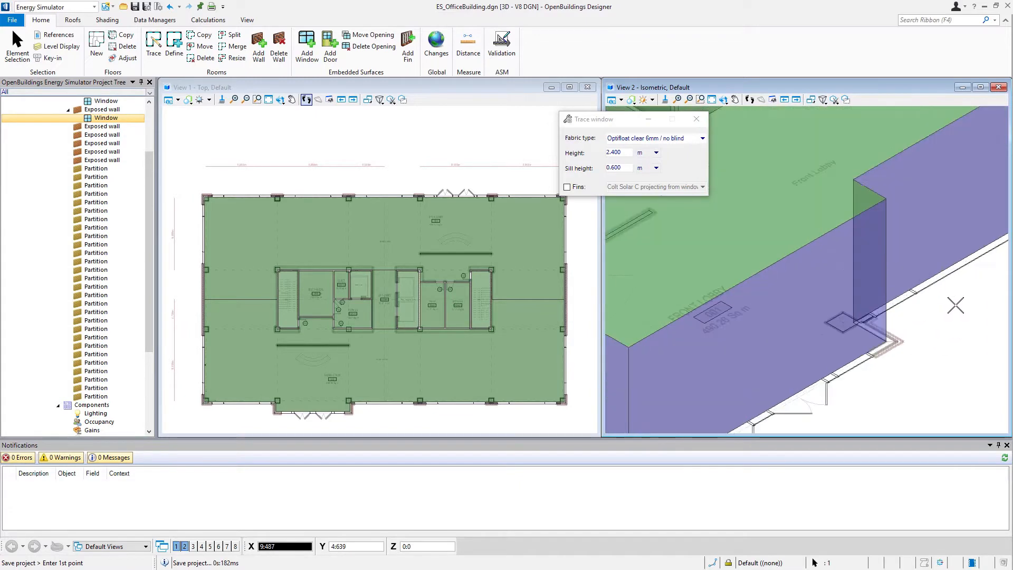
mouse_move(817, 326)
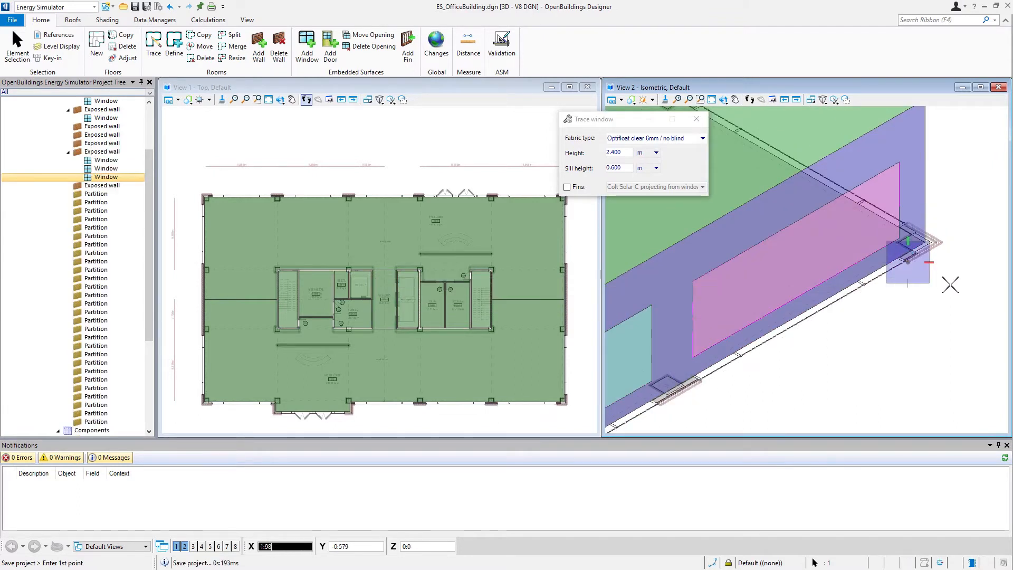
mouse_move(912, 219)
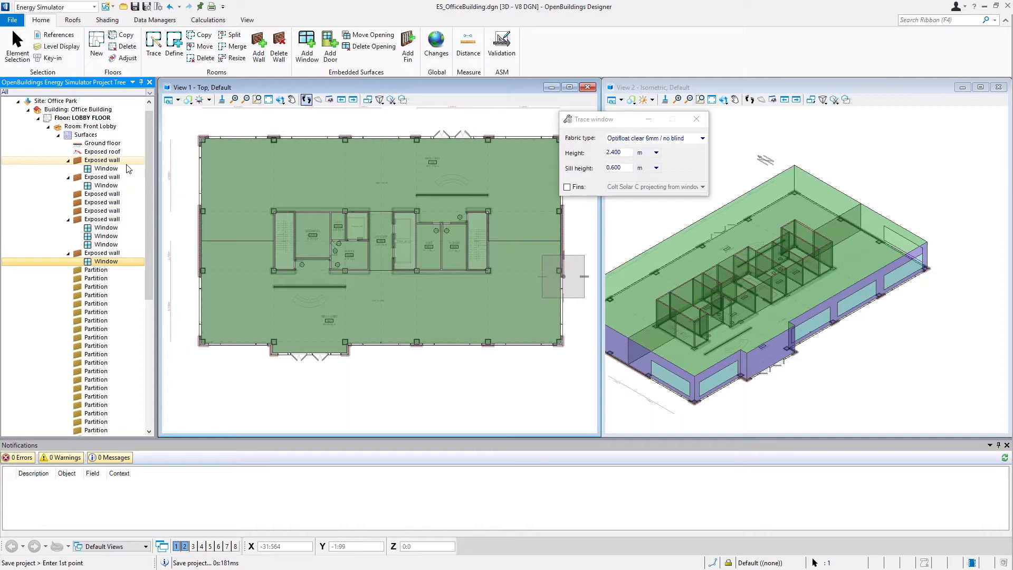
left_click(105, 185)
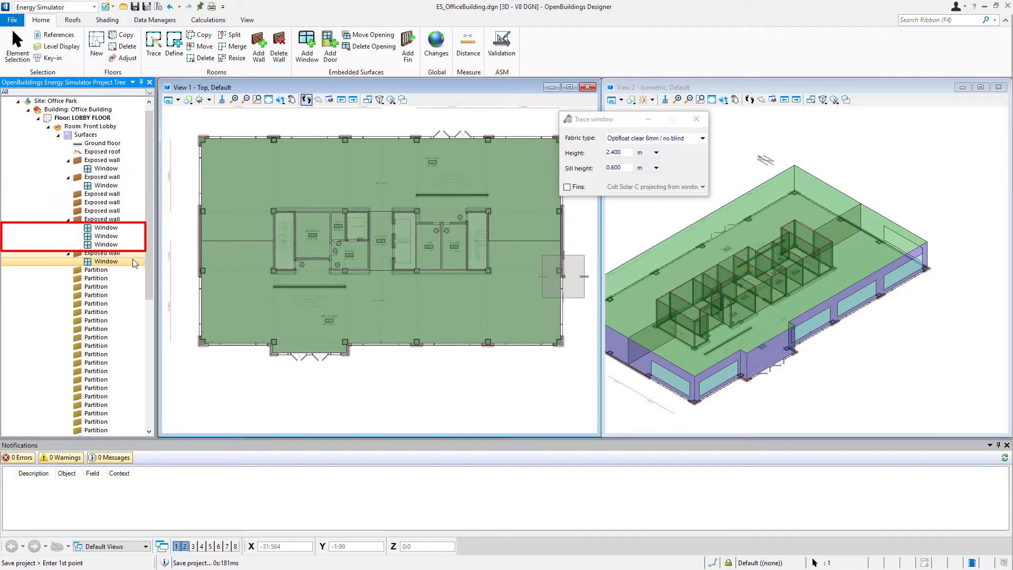
left_click(106, 261)
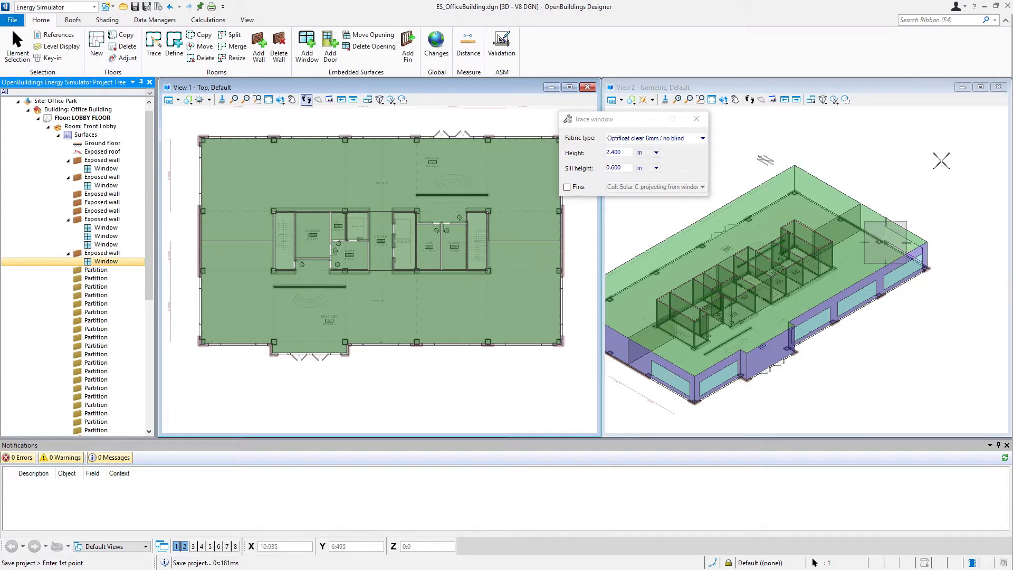
mouse_move(889, 157)
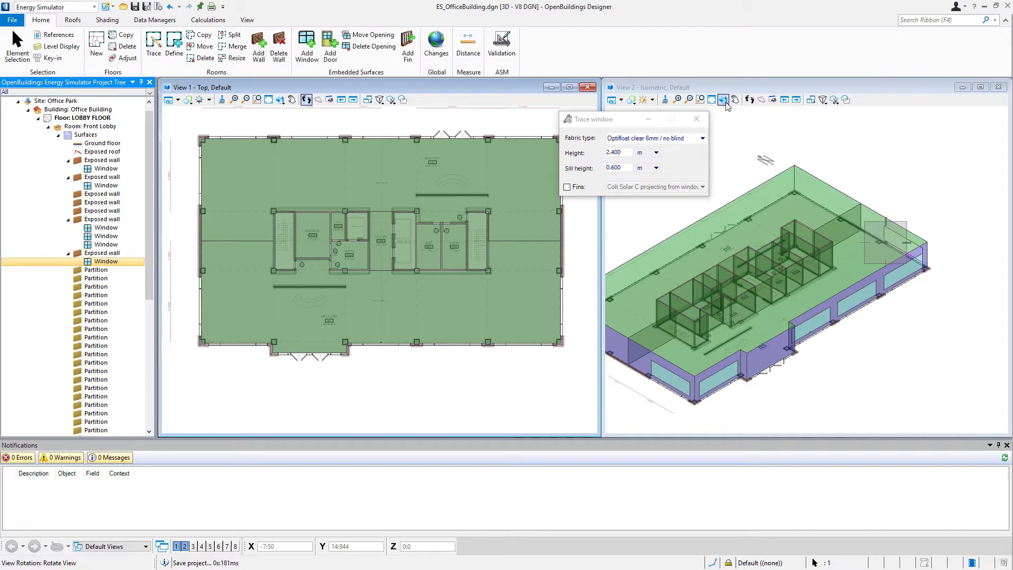
Step: Rotate the 3D view dynamically so the back of the lobby floor faces the viewer
left_click(725, 99)
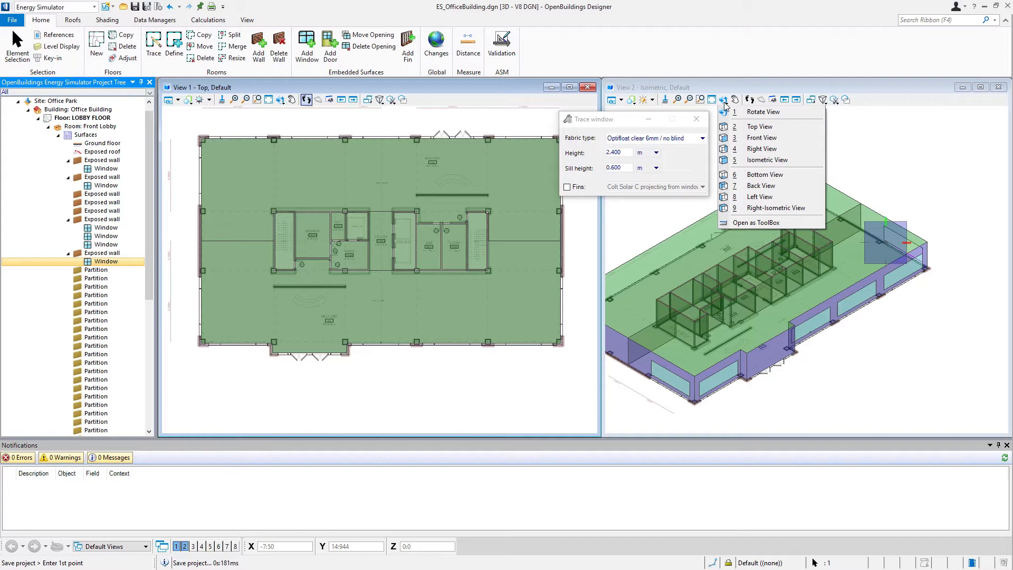
mouse_move(802, 113)
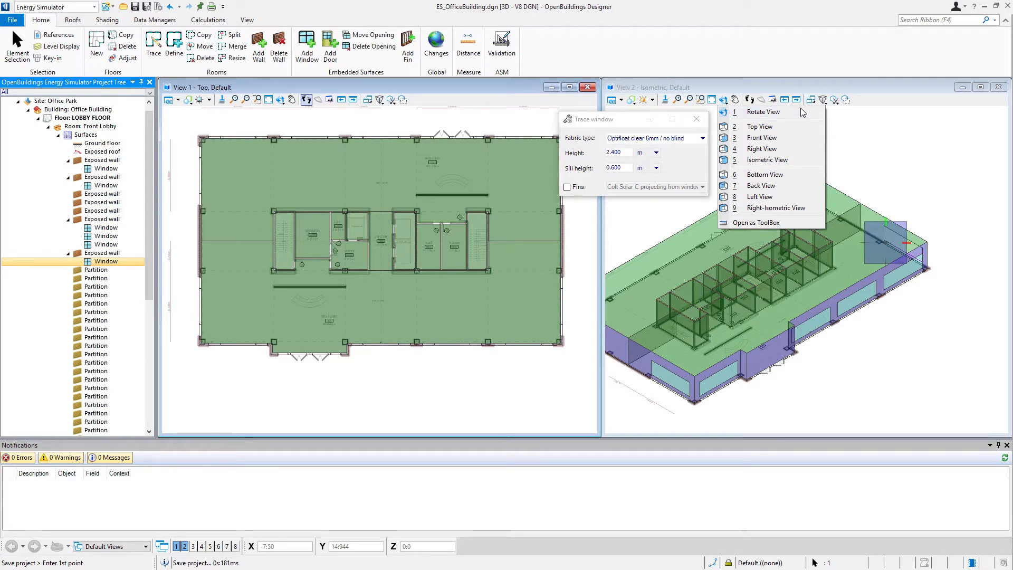
mouse_move(769, 111)
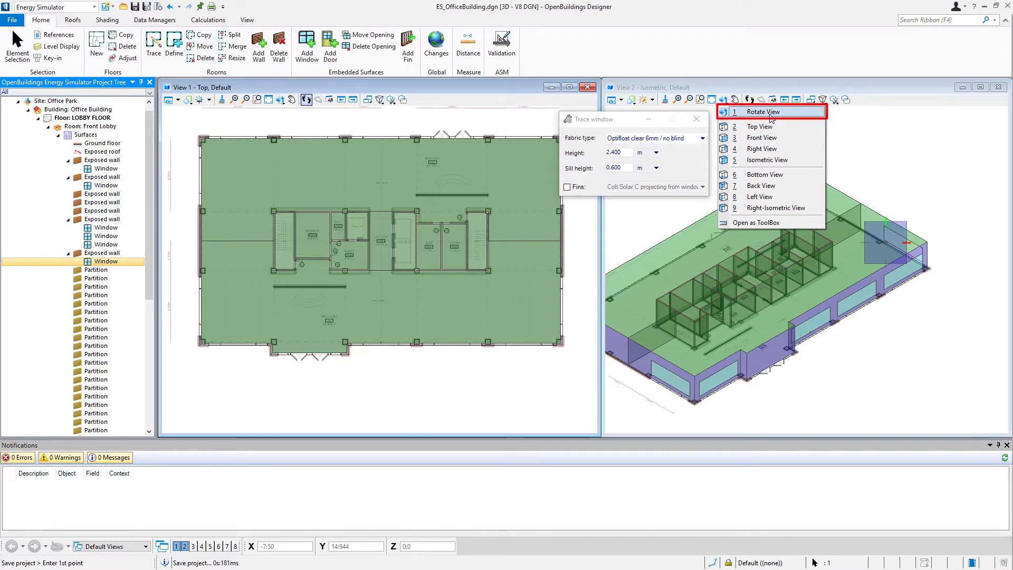
mouse_move(761, 196)
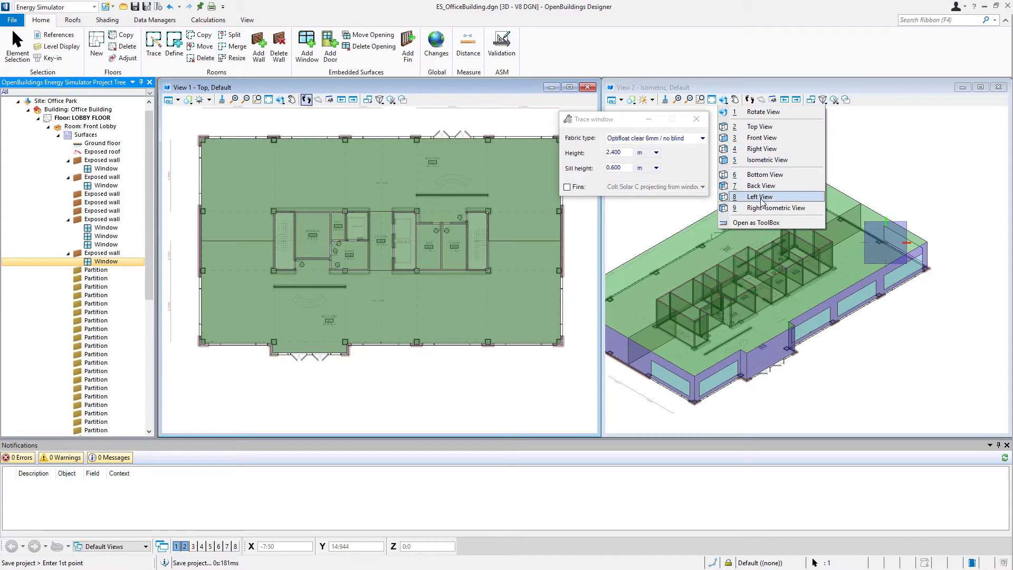
mouse_move(775, 208)
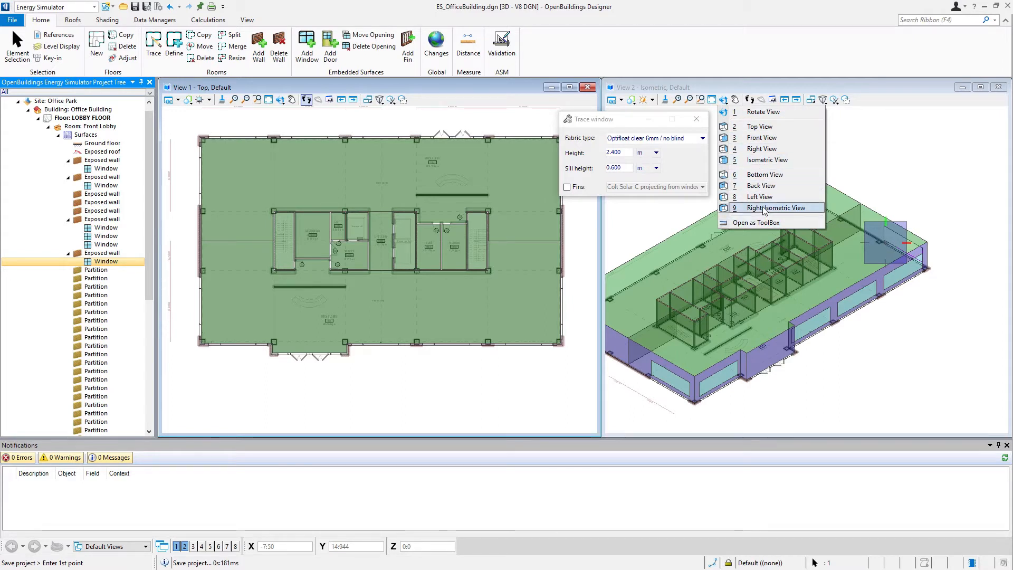
mouse_move(773, 148)
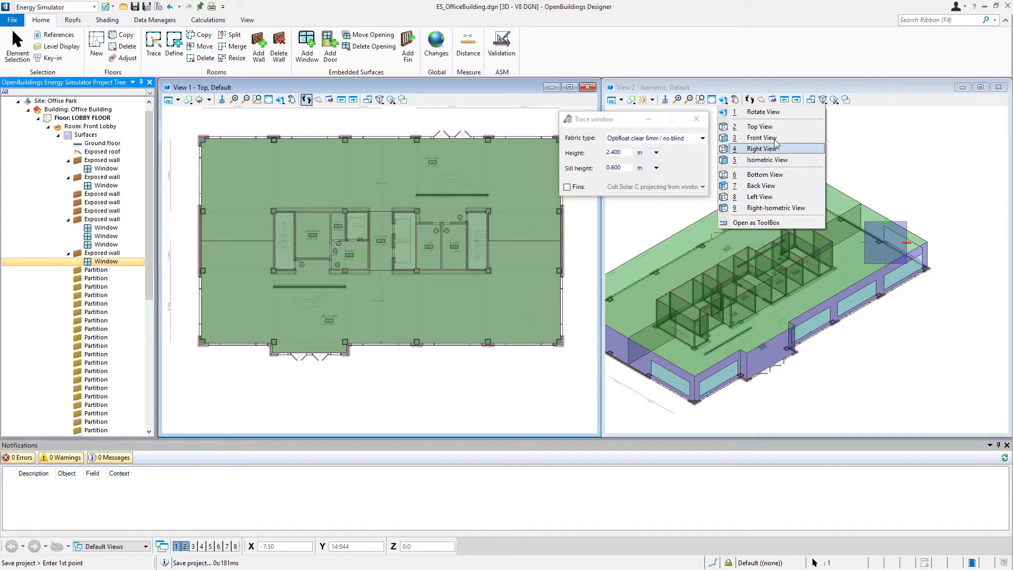
mouse_move(769, 112)
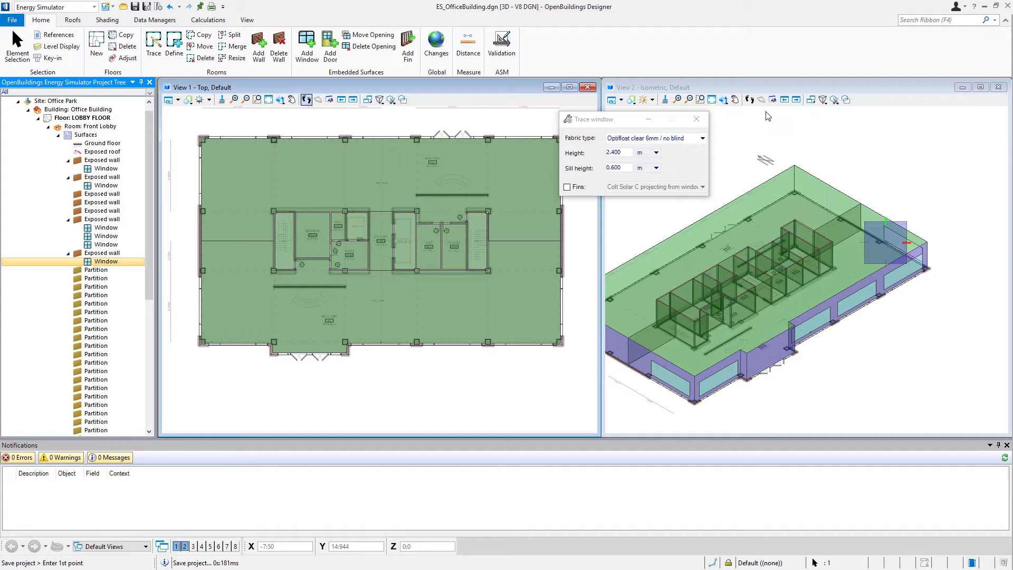
left_click(709, 99)
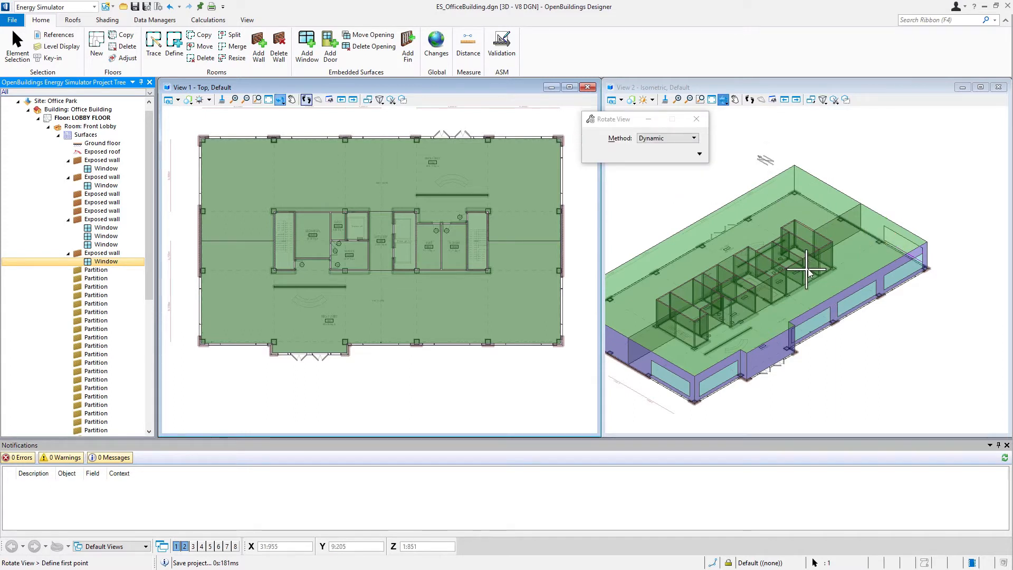
mouse_move(778, 263)
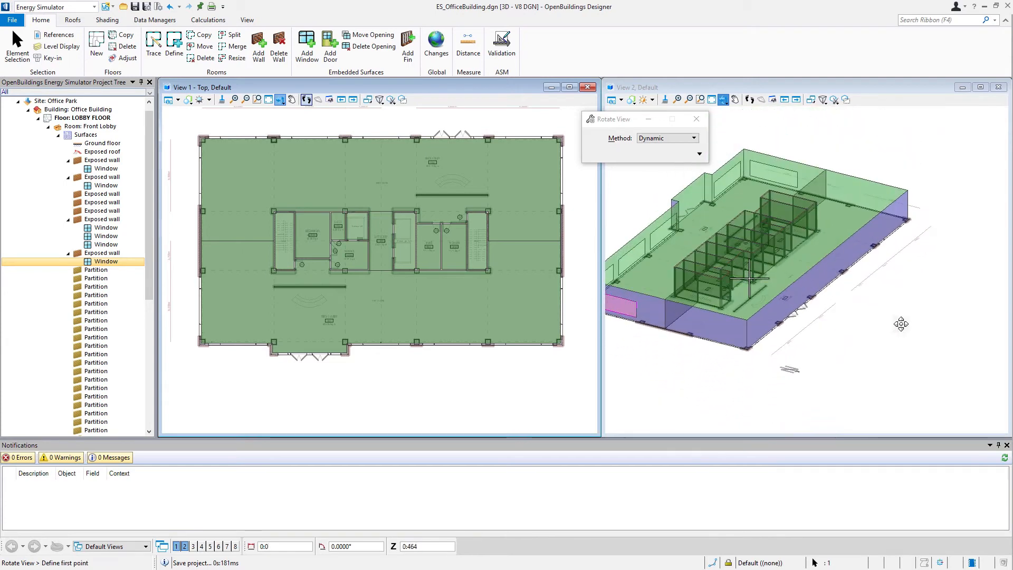
left_click(153, 40)
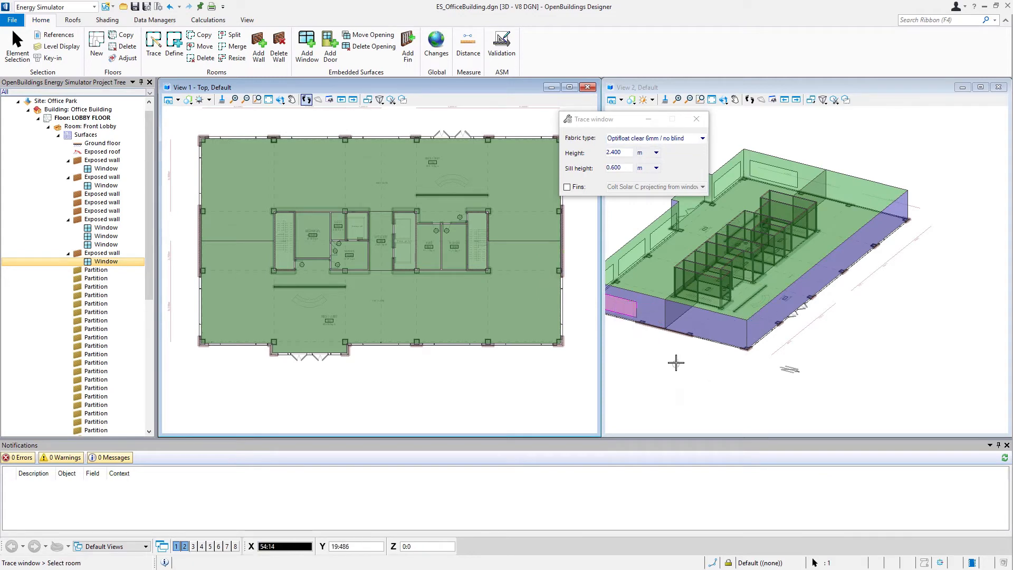
mouse_move(694, 259)
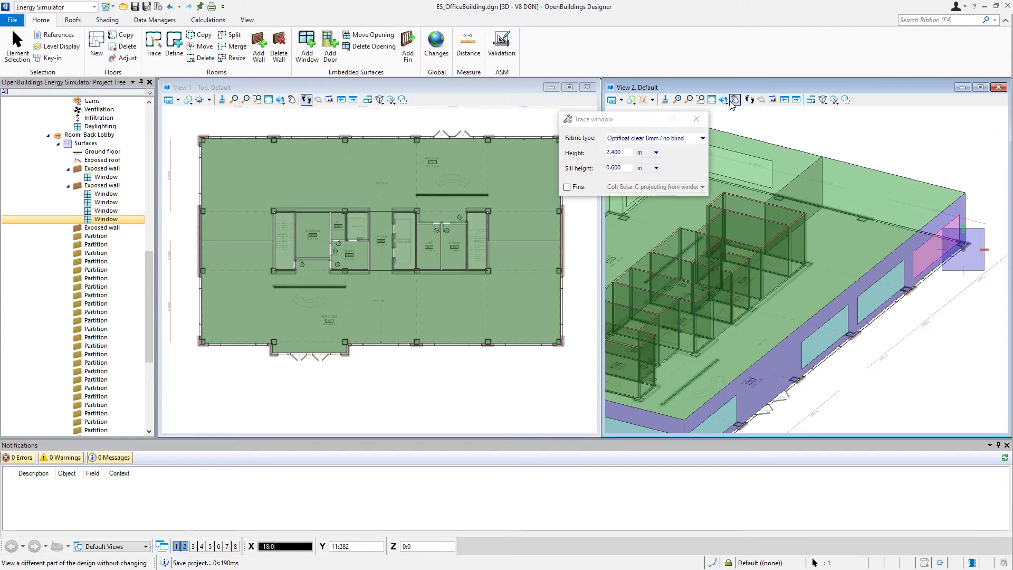
Step: Reorient the 3D view toward the Back Lobby corner for the next window
left_click(724, 99)
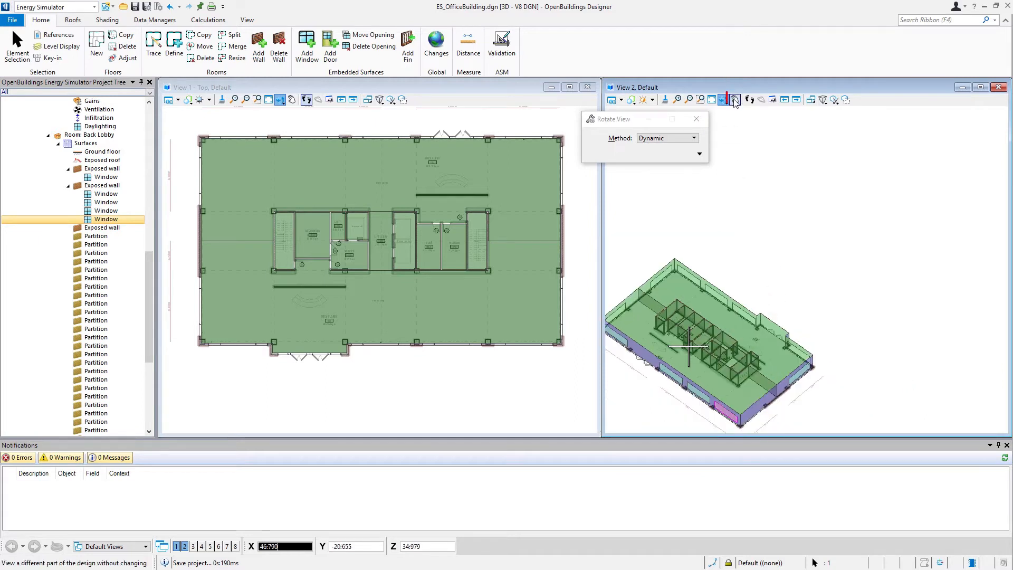
left_click(733, 100)
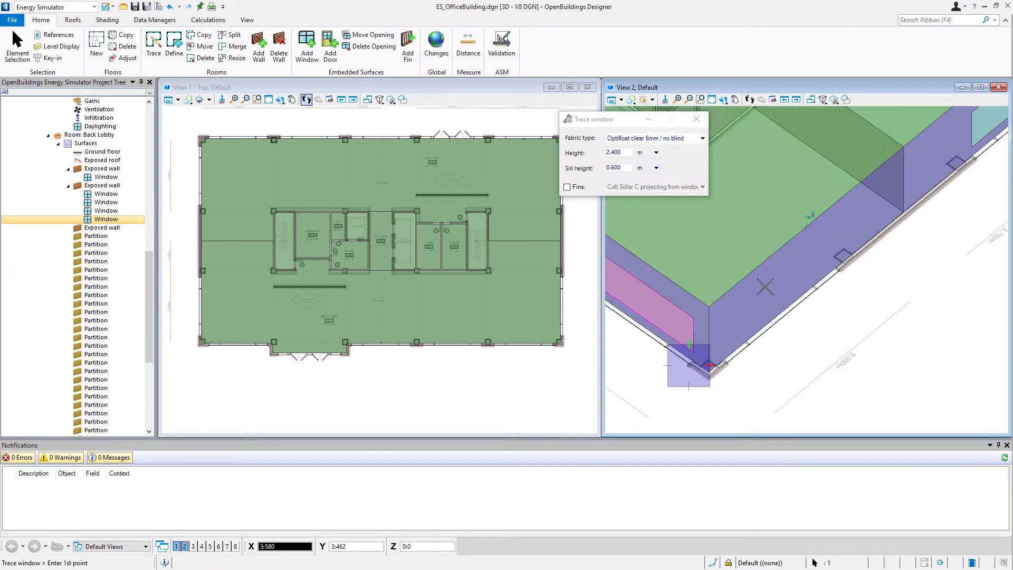
mouse_move(767, 283)
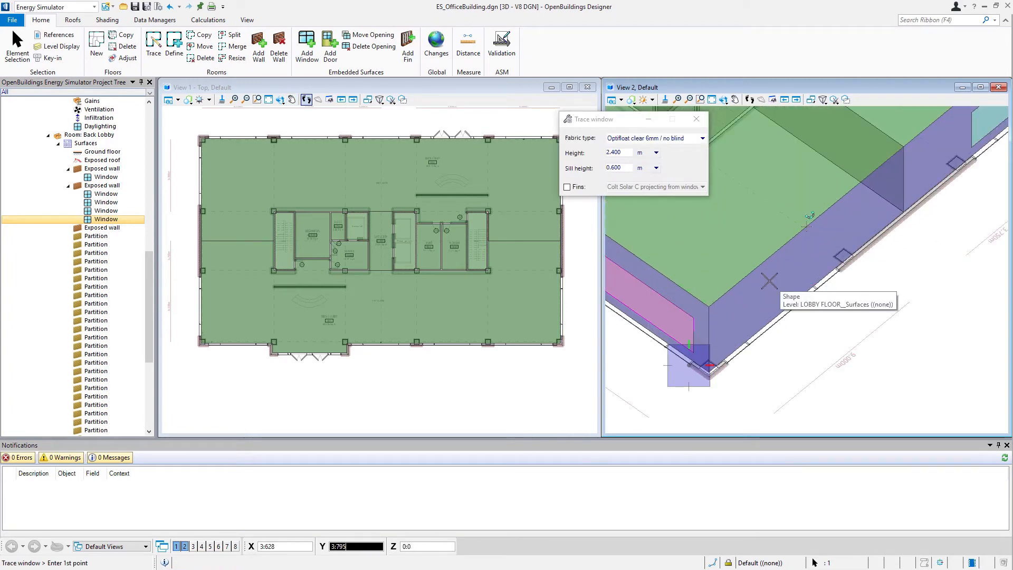
mouse_move(727, 365)
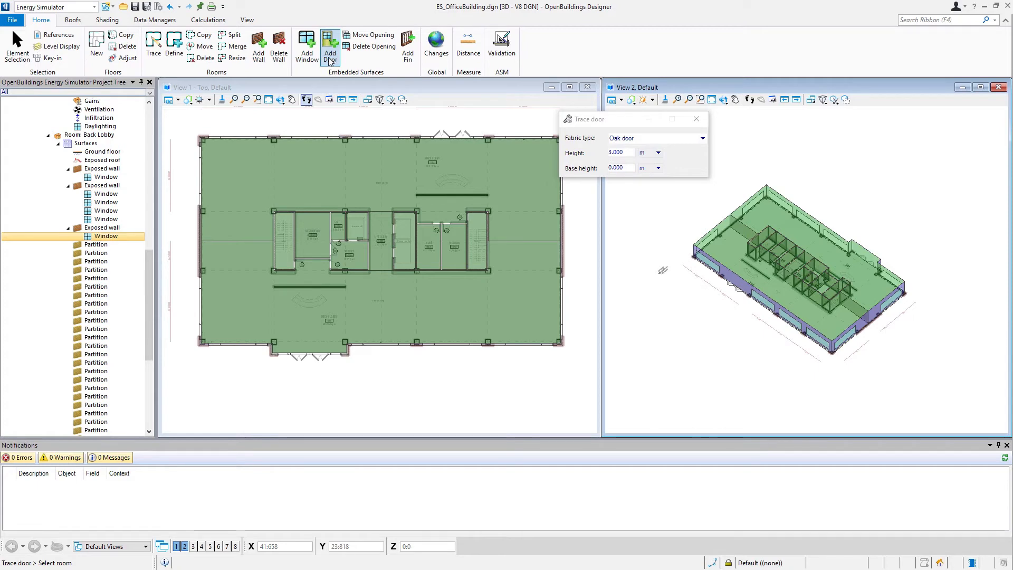
mouse_move(307, 46)
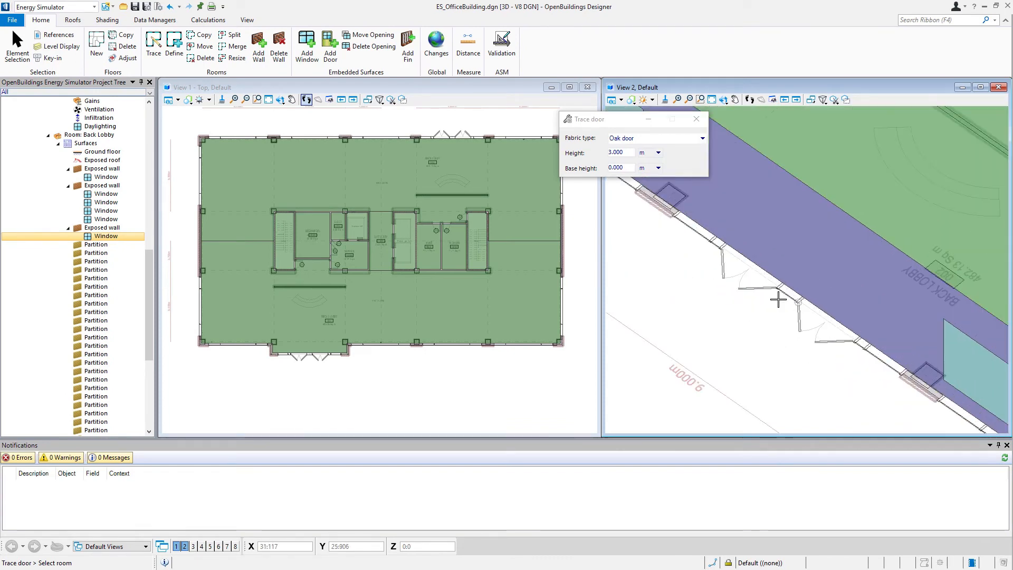
mouse_move(794, 170)
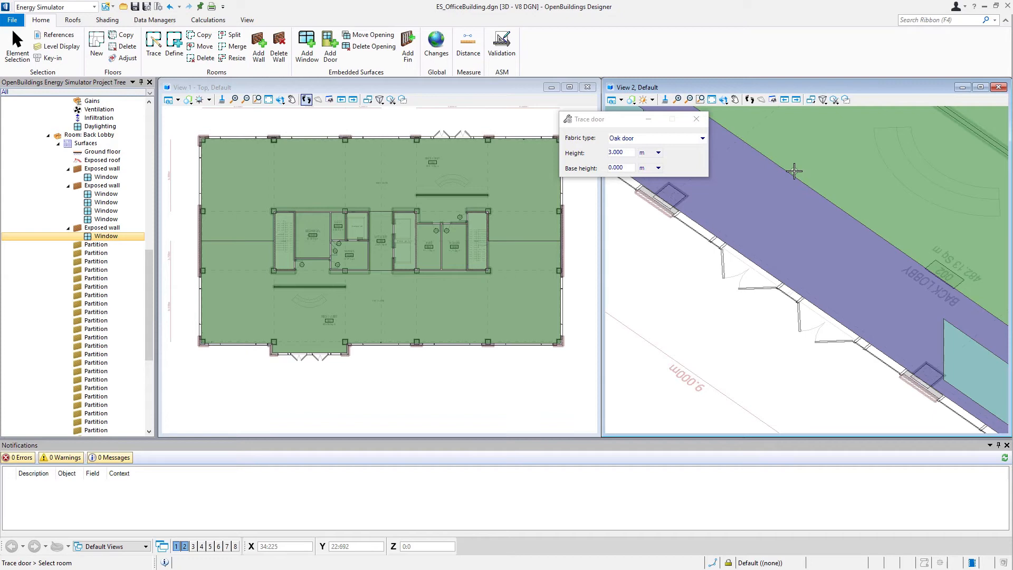
mouse_move(794, 189)
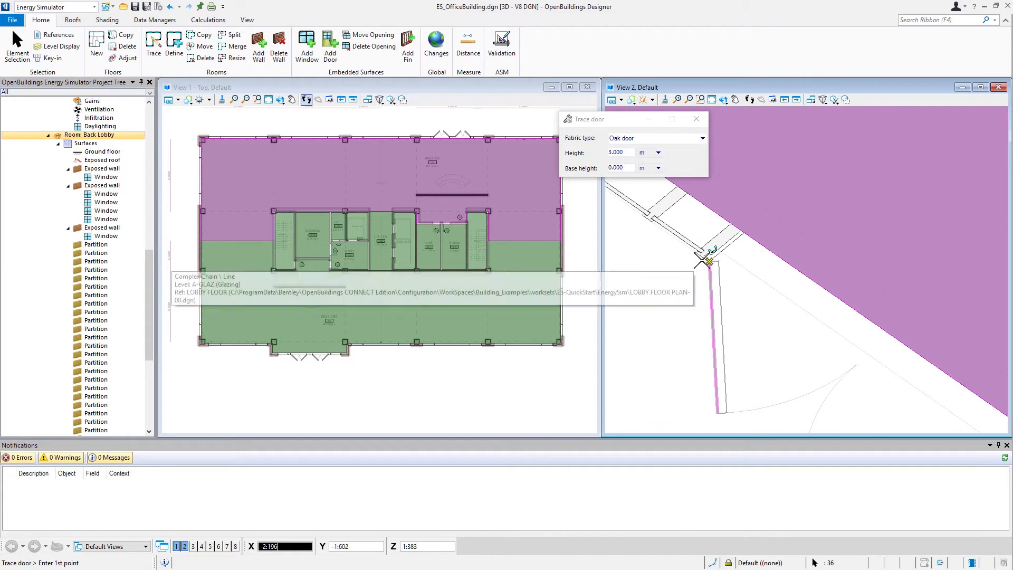
mouse_move(701, 256)
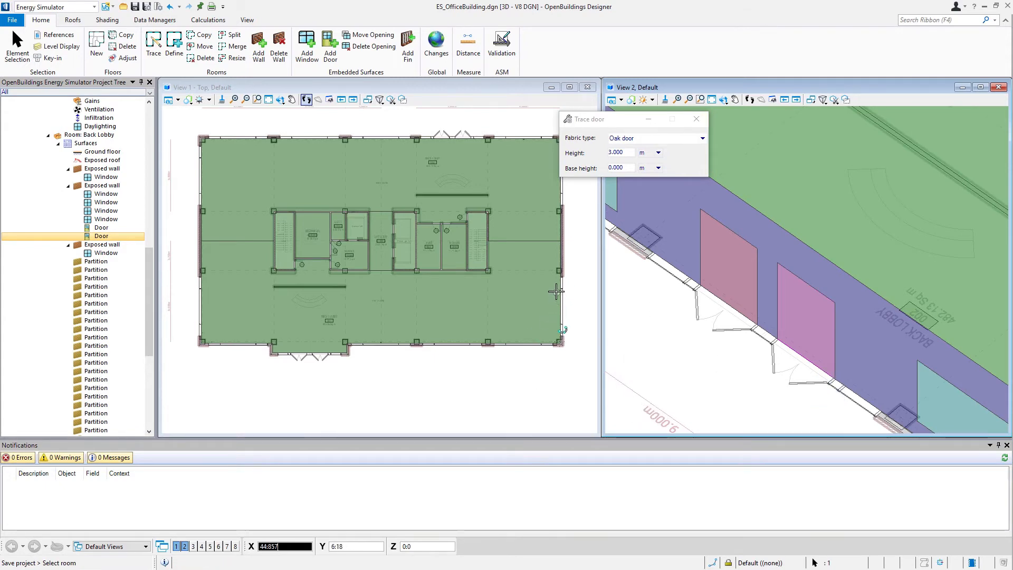
mouse_move(426, 339)
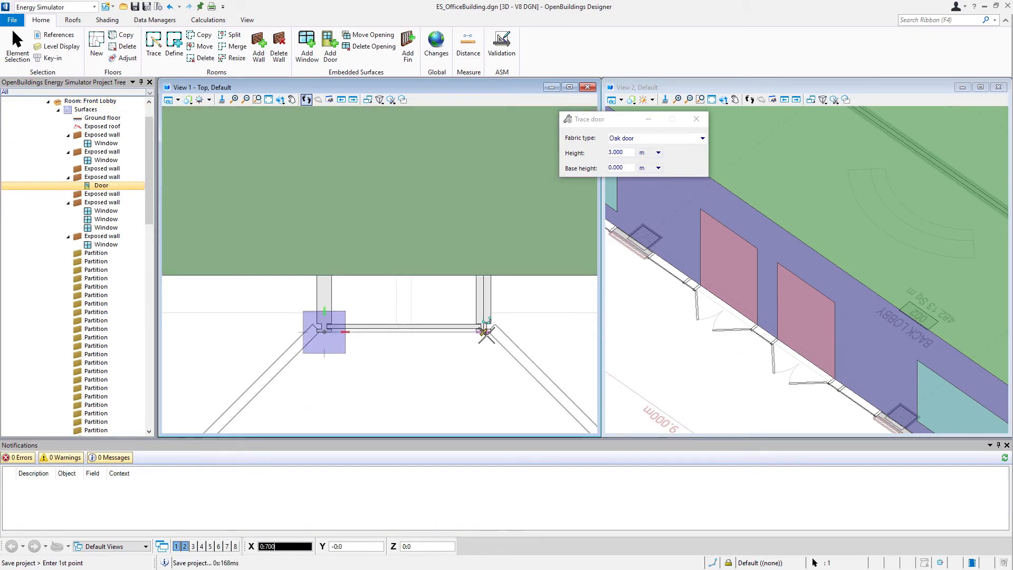
Step: Place the second door on the Front Lobby entrance wall, then return to Add Window
left_click(560, 354)
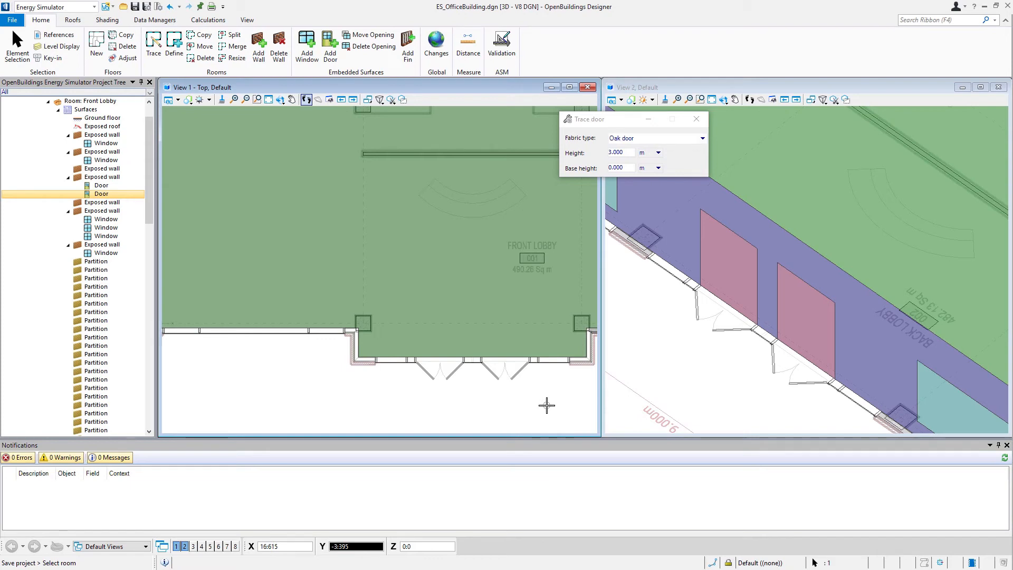
mouse_move(544, 404)
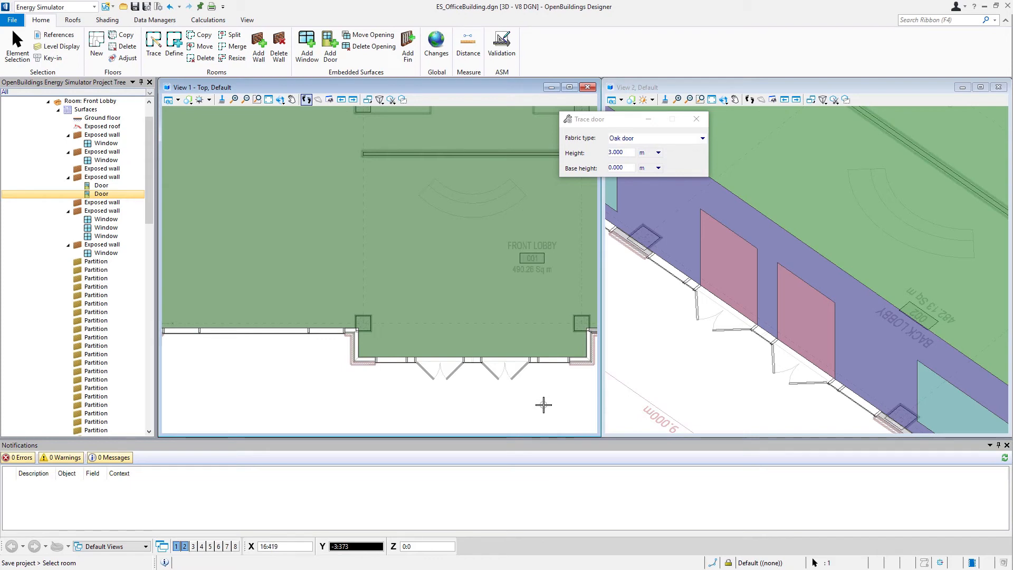
left_click(306, 47)
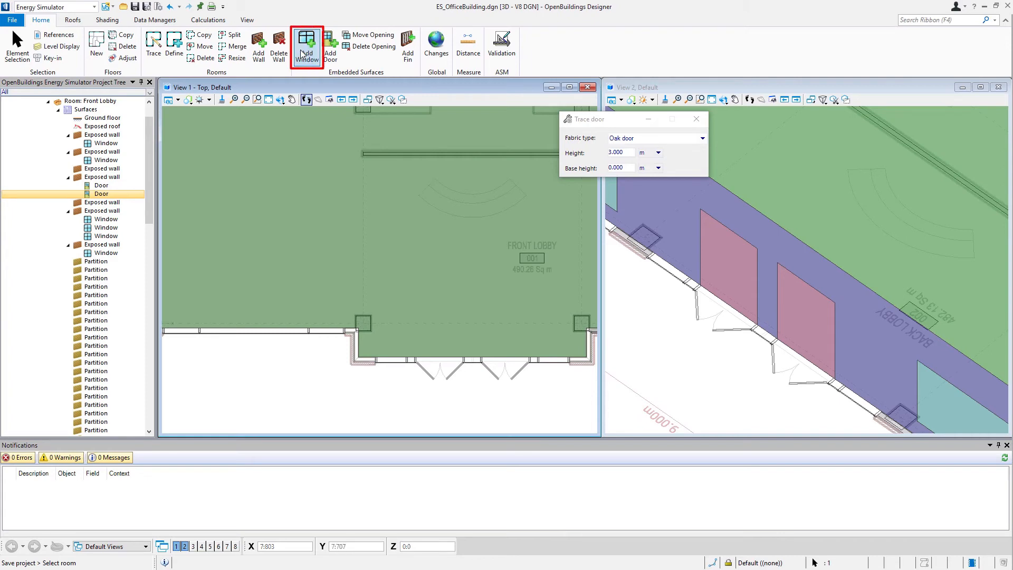
Step: Set window sill height to 0.000 with 3.000 m height and start the Back Lobby window beside the doors
left_click(306, 46)
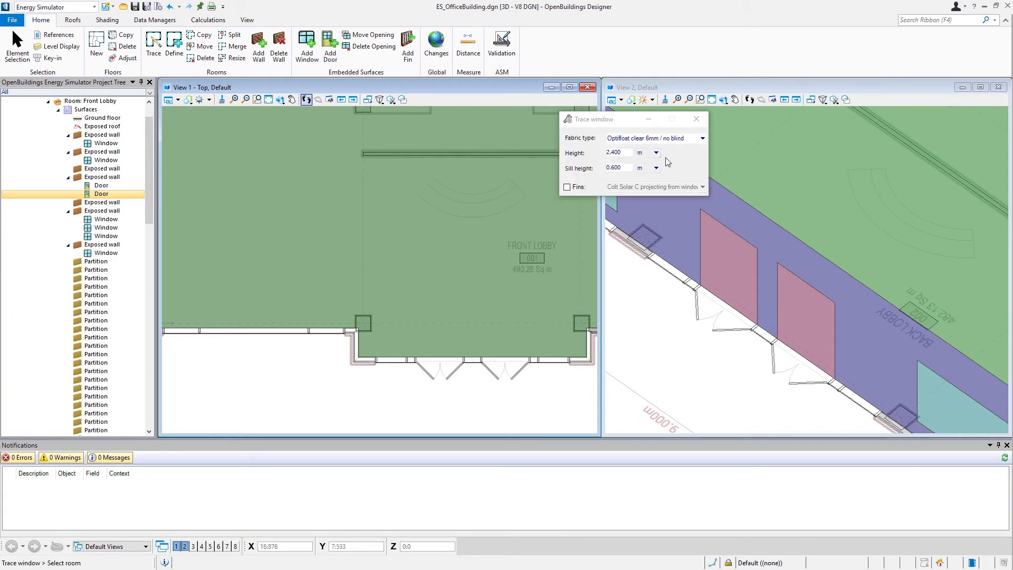
mouse_move(686, 261)
type("3.00")
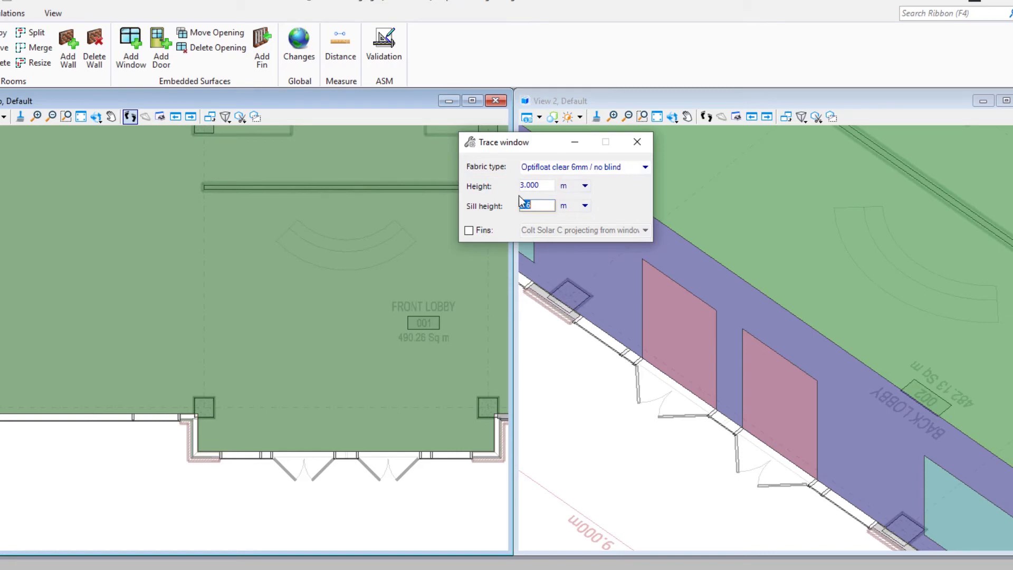
type("0.000")
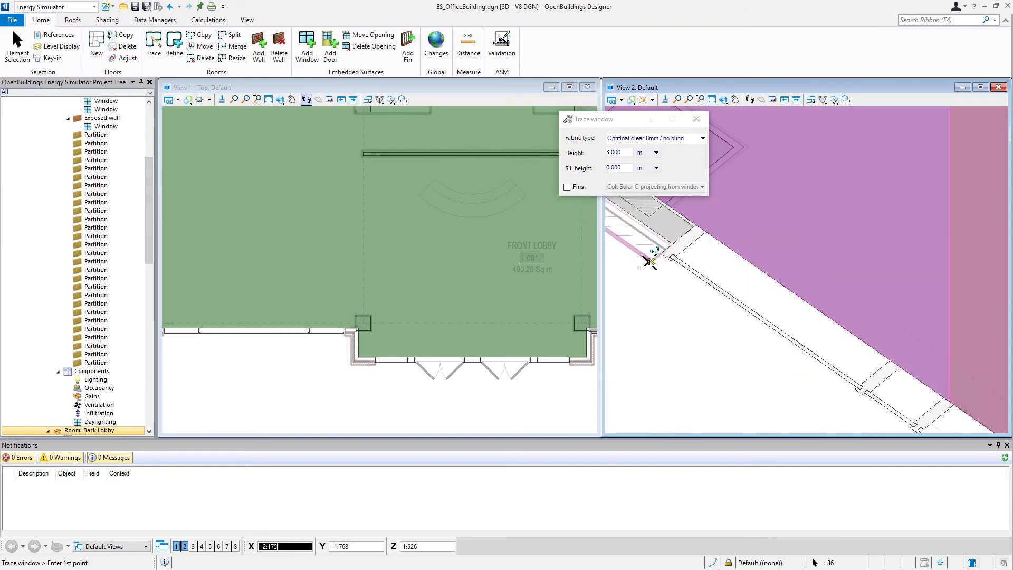
left_click(652, 261)
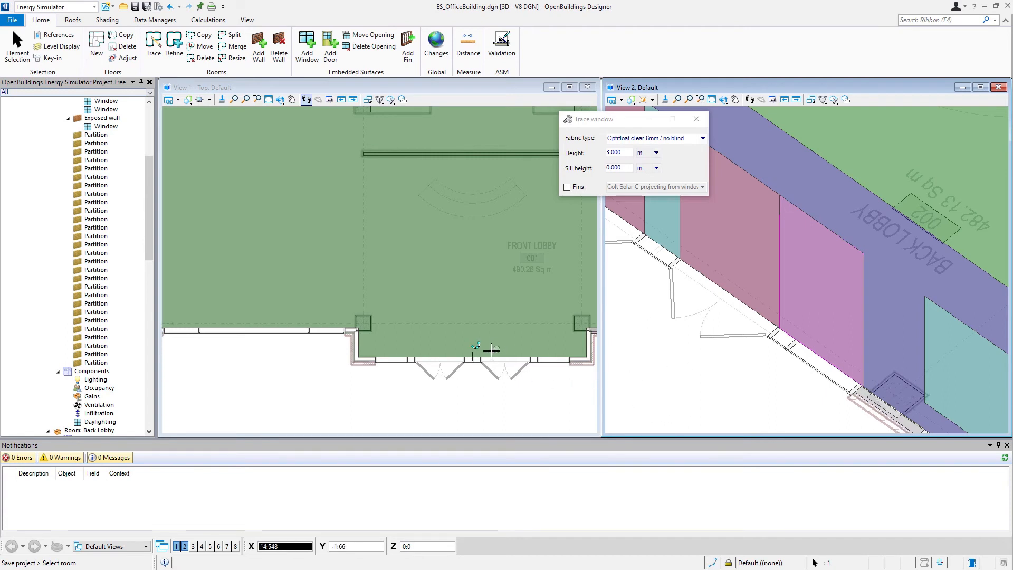
Step: Trace full-height windows along the Front Lobby entrance wall beside its doors
left_click(473, 358)
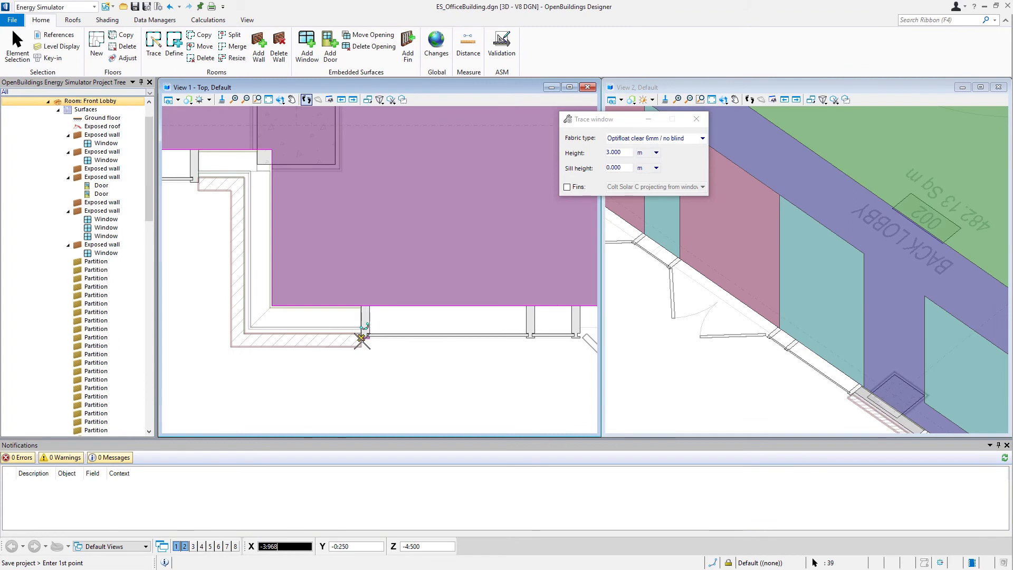
left_click(363, 337)
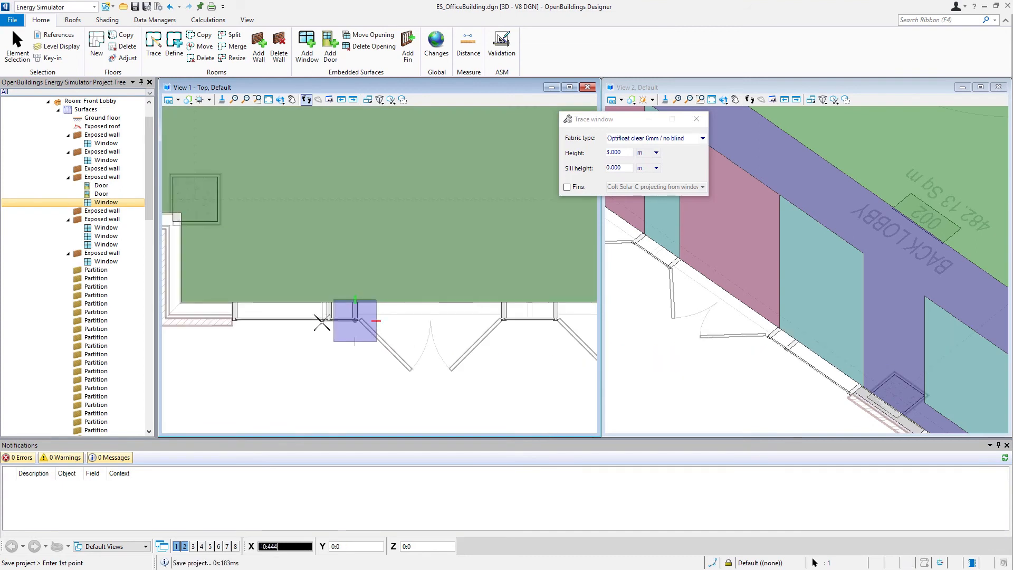
mouse_move(516, 321)
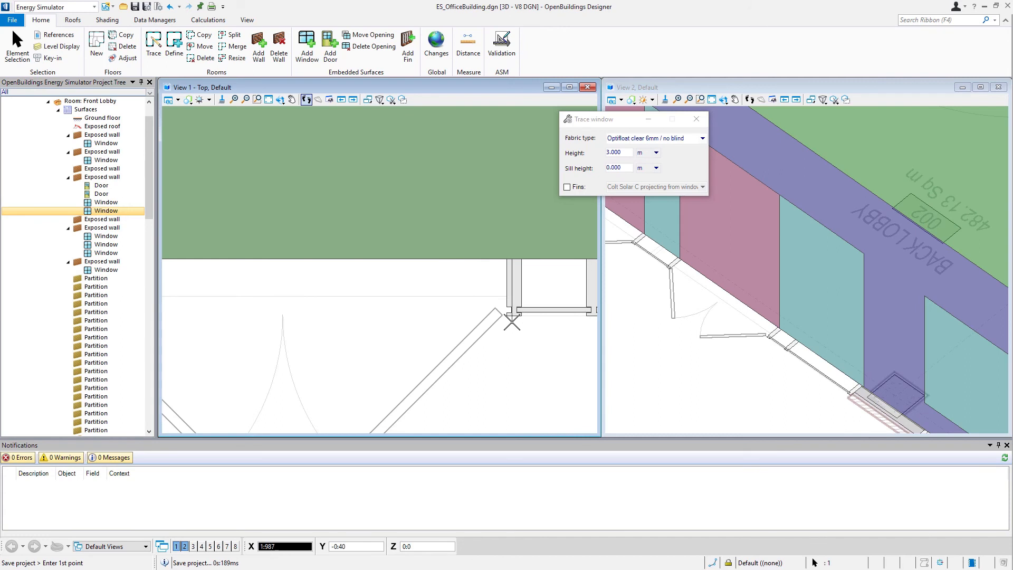
left_click(417, 301)
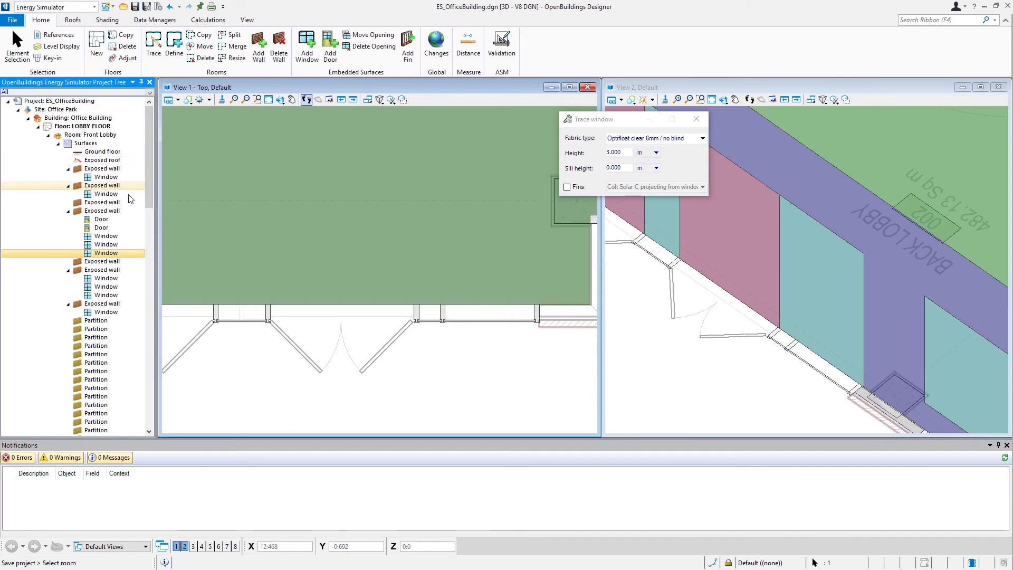
left_click(67, 186)
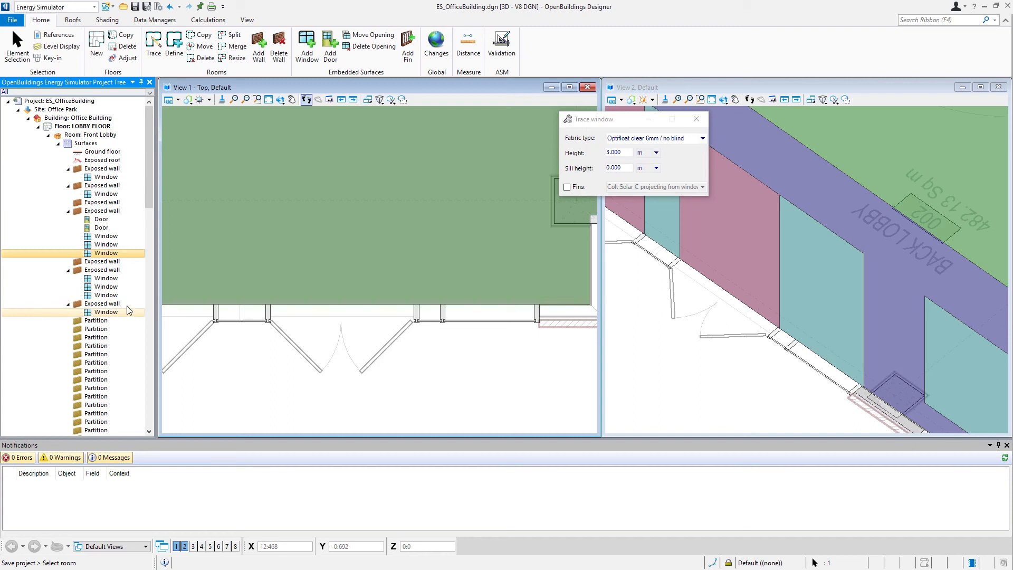
scroll("down", 3)
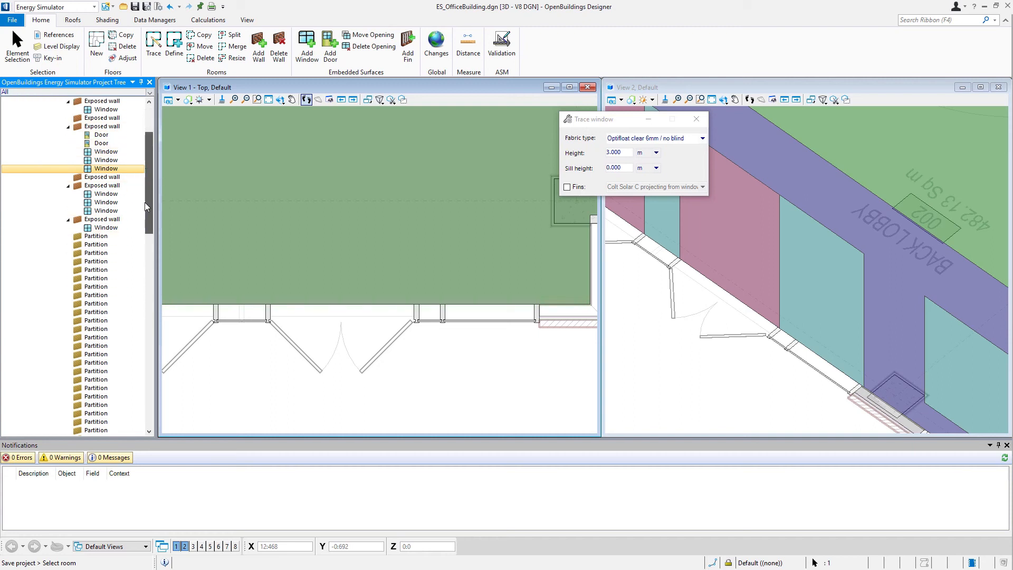
scroll("down", 3)
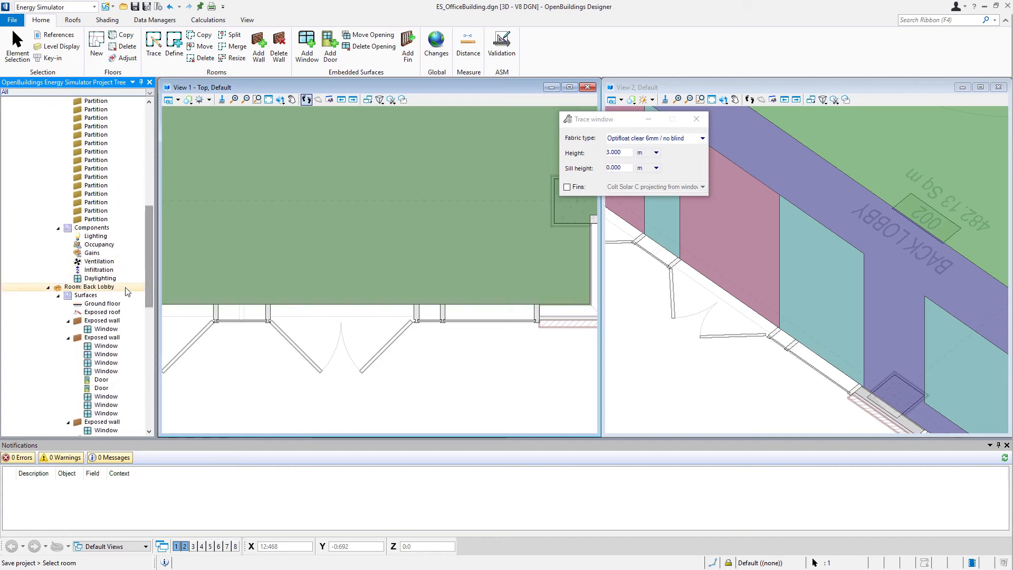
scroll("down", 3)
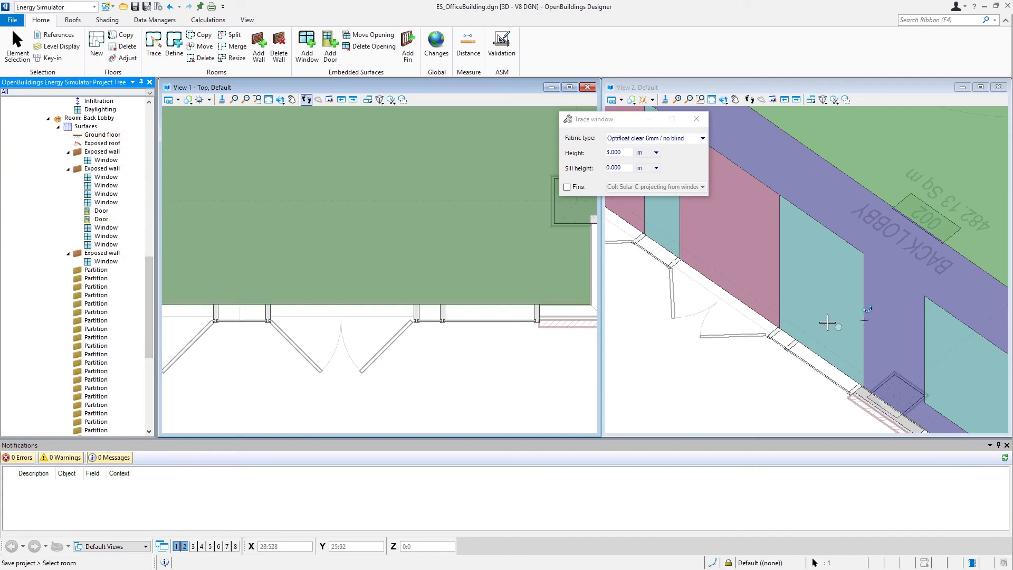
Step: End window placement, set View 2 to Isometric and fit the whole ground floor in both views
left_click(695, 119)
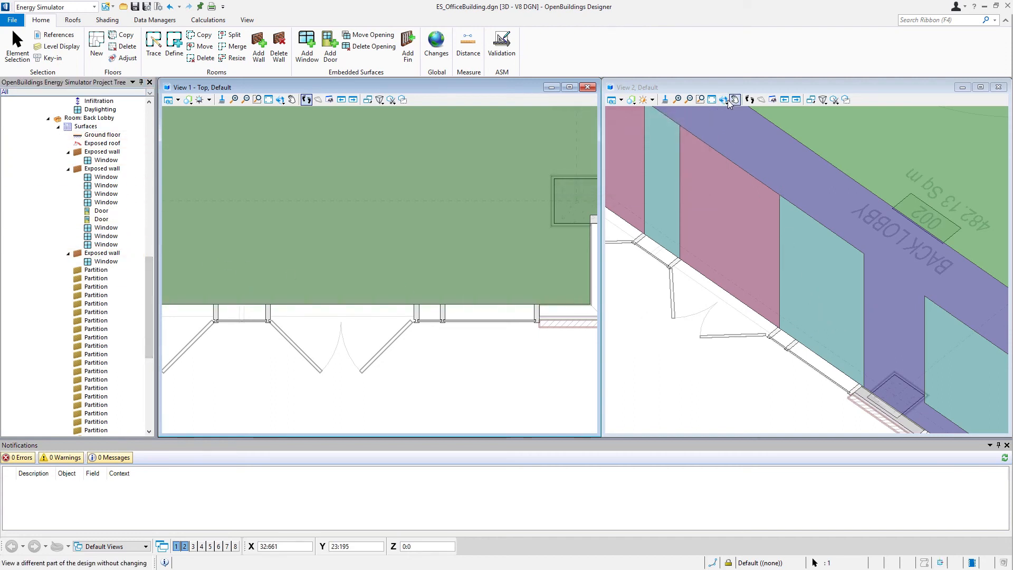
left_click(733, 99)
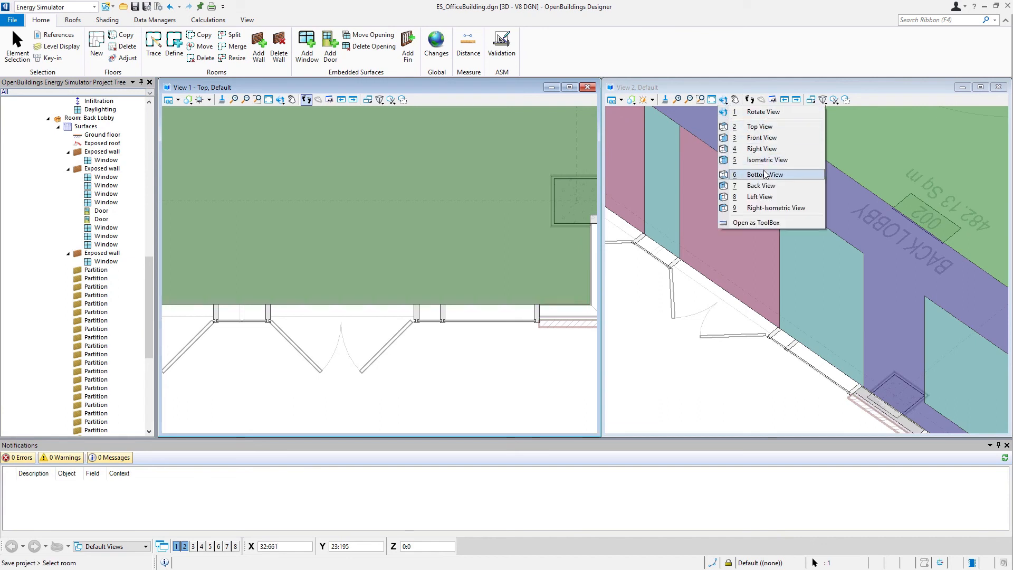
left_click(760, 148)
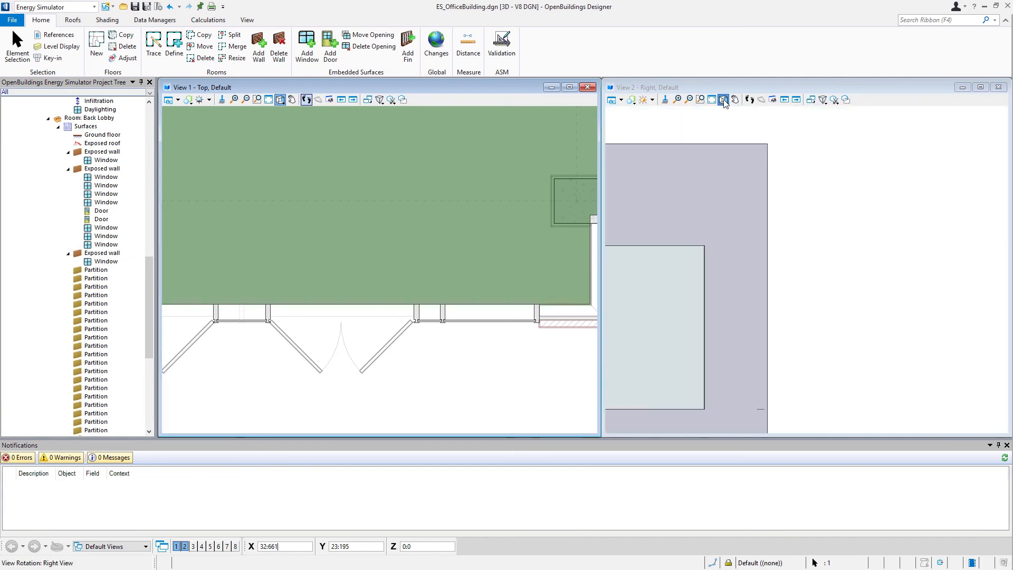
left_click(723, 99)
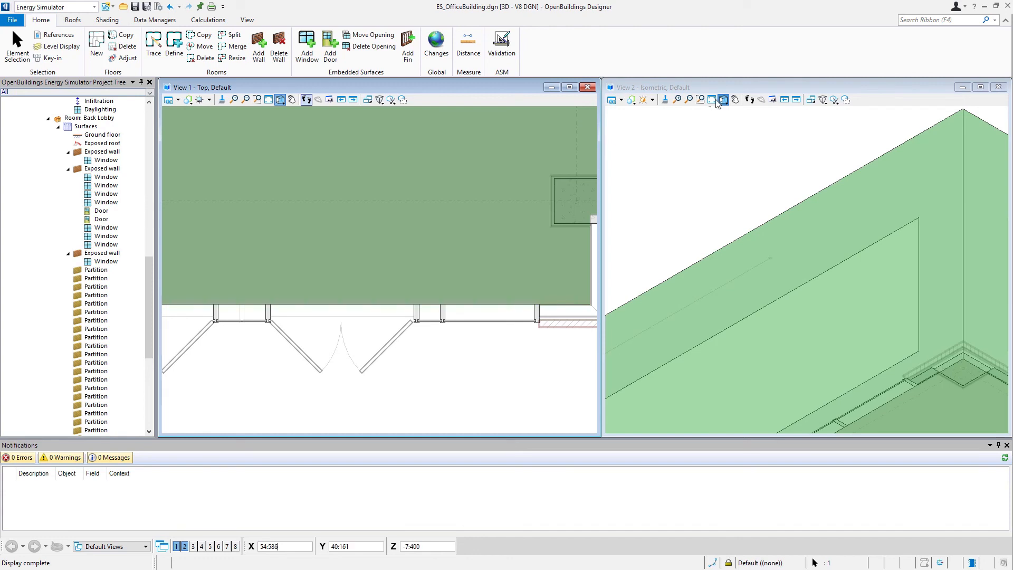
left_click(710, 99)
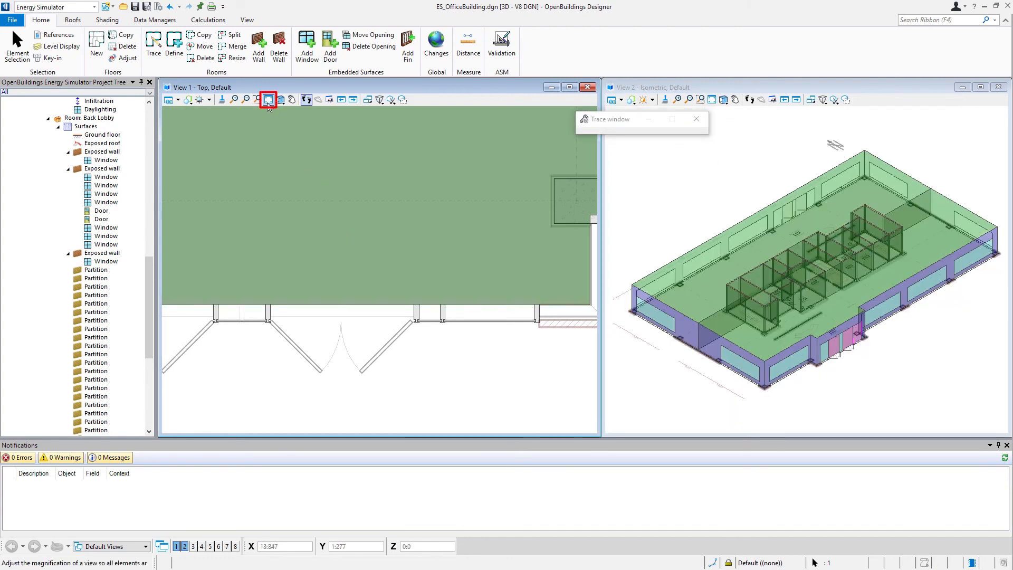
left_click(267, 100)
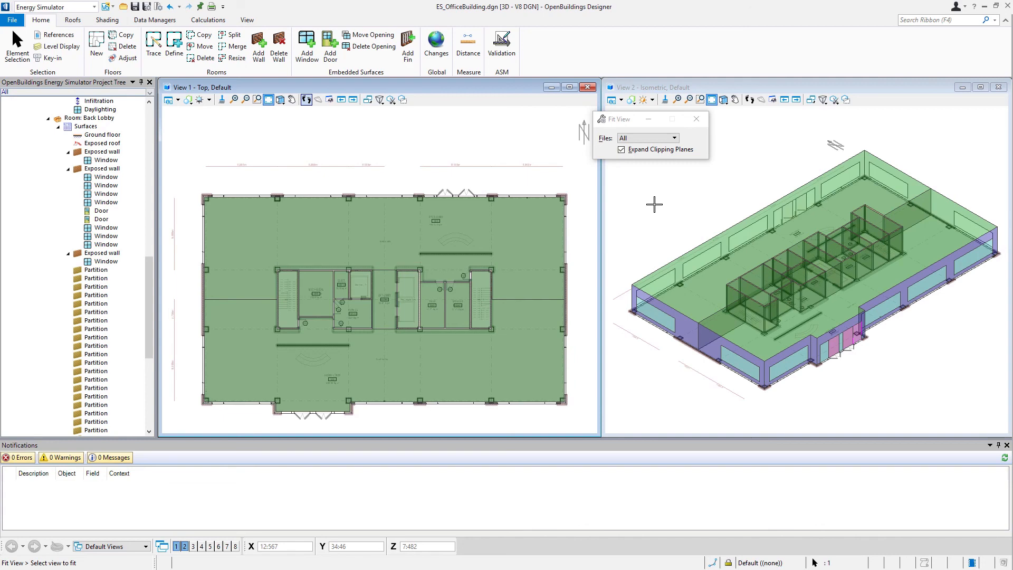
mouse_move(672, 205)
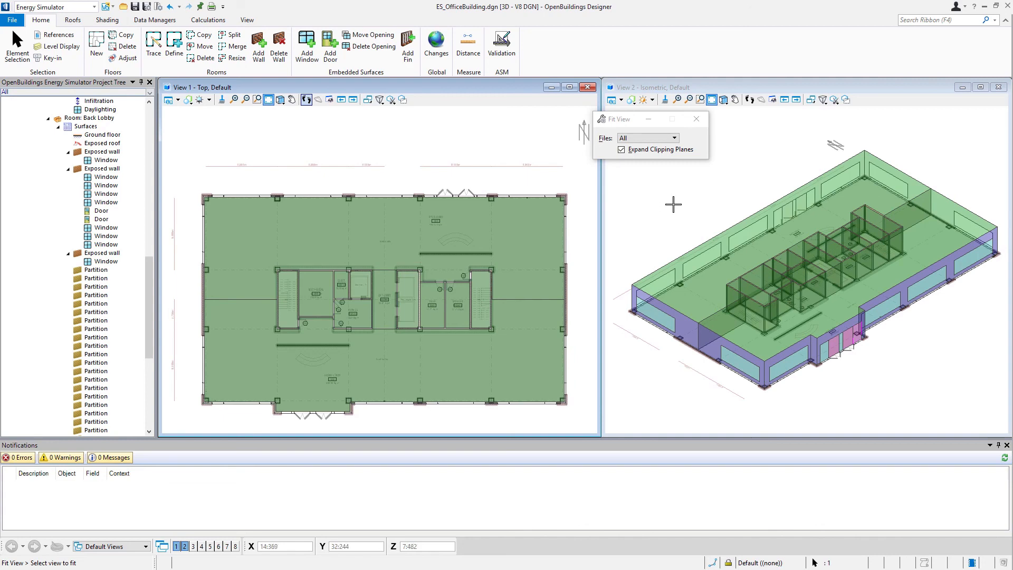